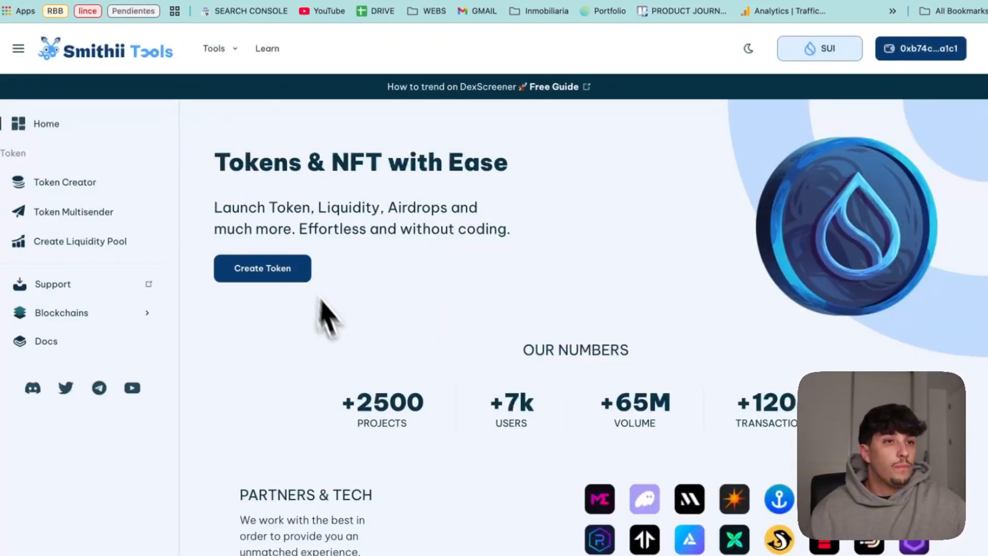
mouse_move(315, 303)
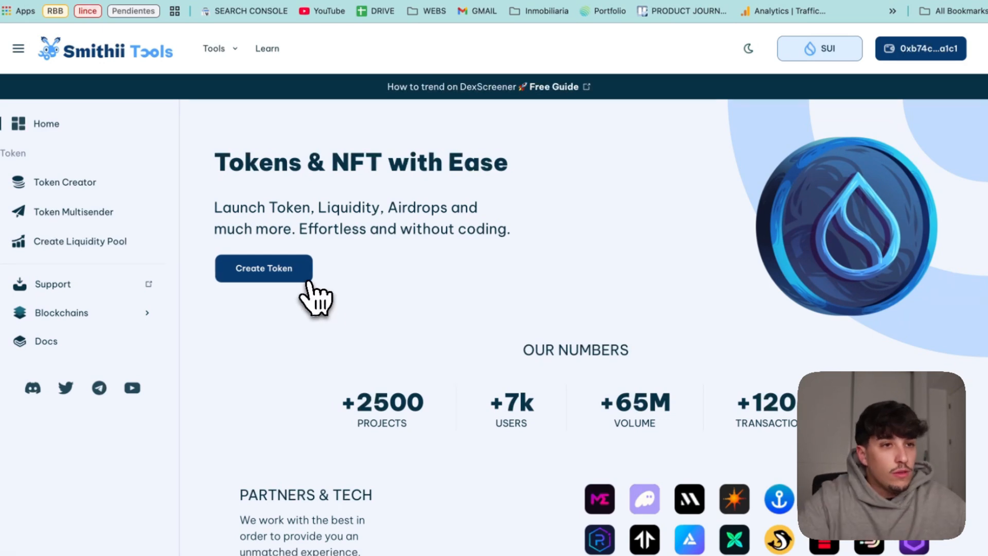
Step: Start creating a new token and review the Sui Token Creator form with default decimals 6 and supply 1
left_click(263, 269)
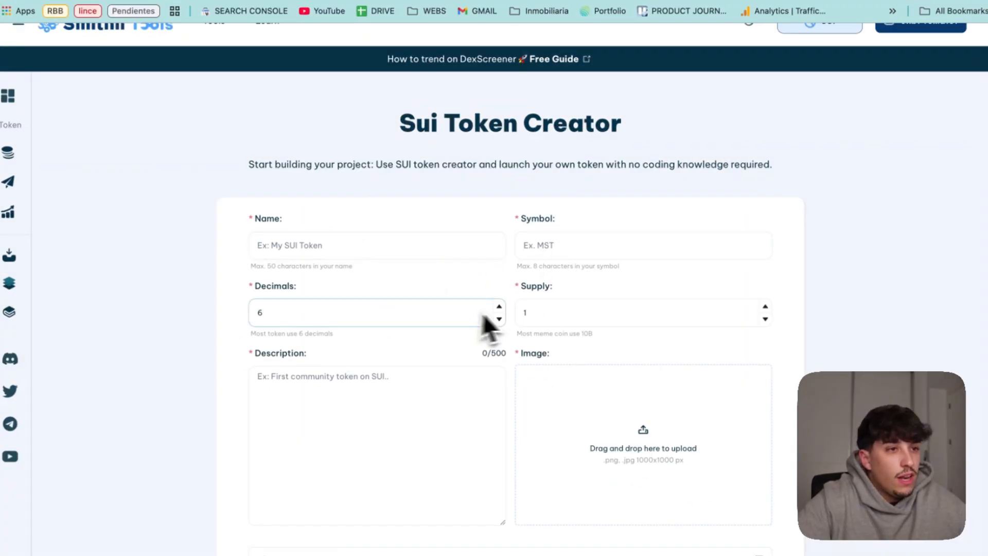
scroll("down", 3)
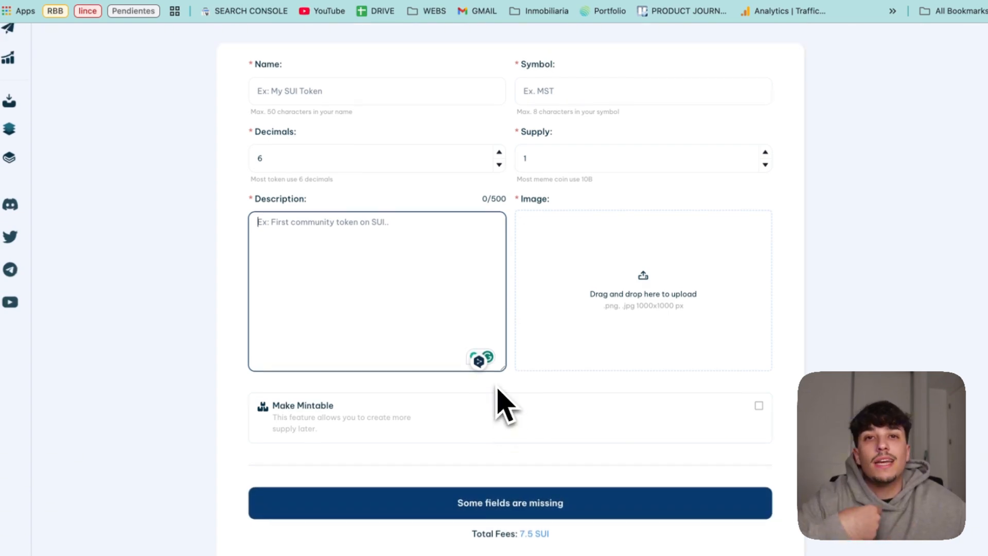
scroll("down", 3)
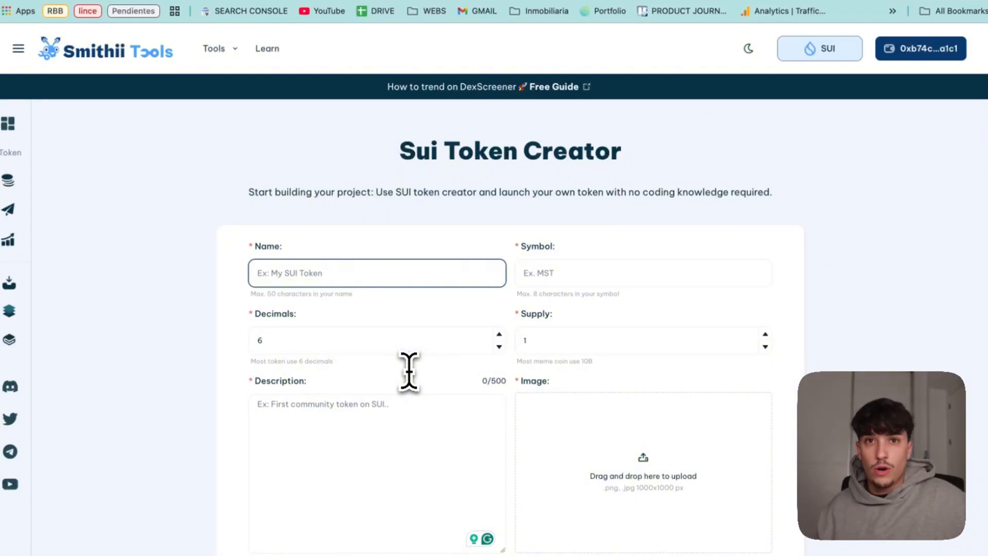
mouse_move(386, 295)
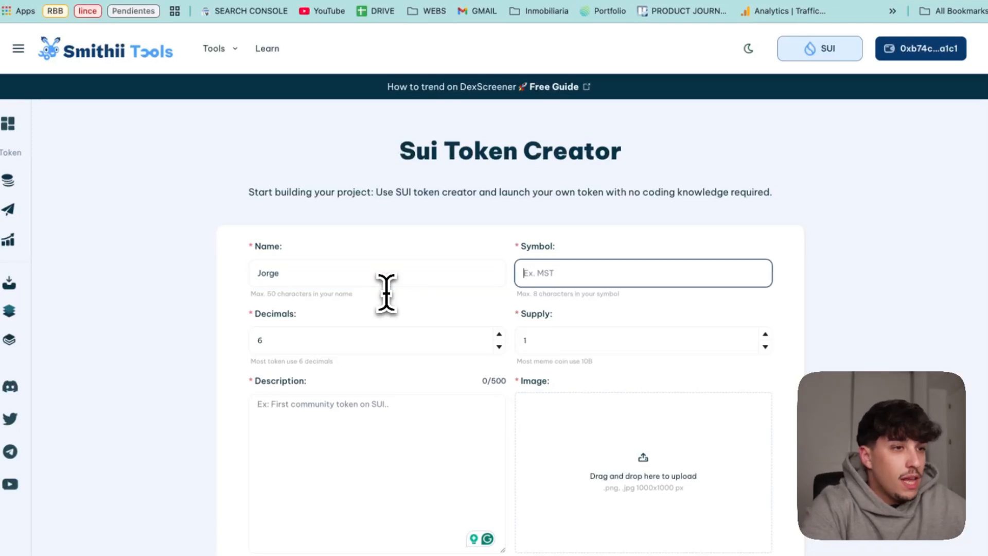
type("JRG")
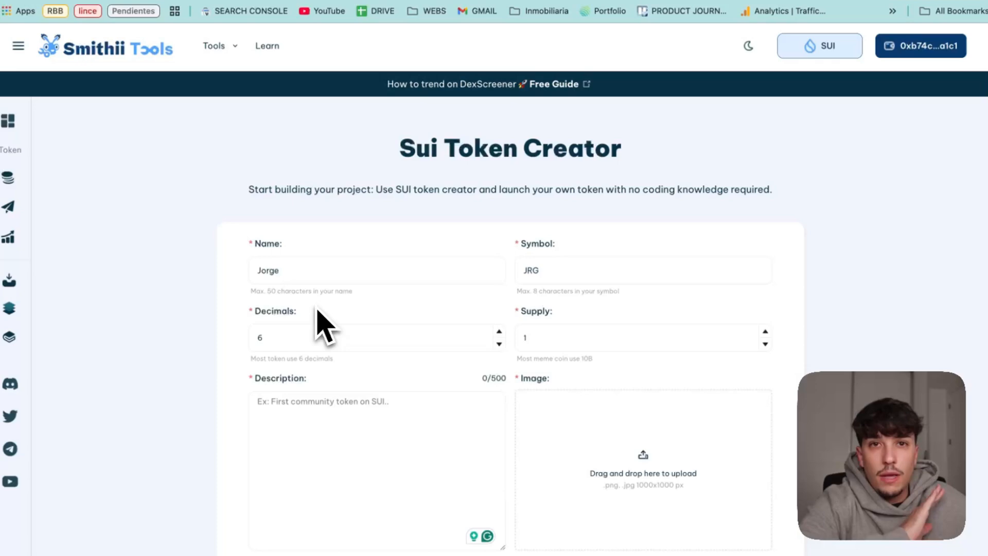
mouse_move(338, 327)
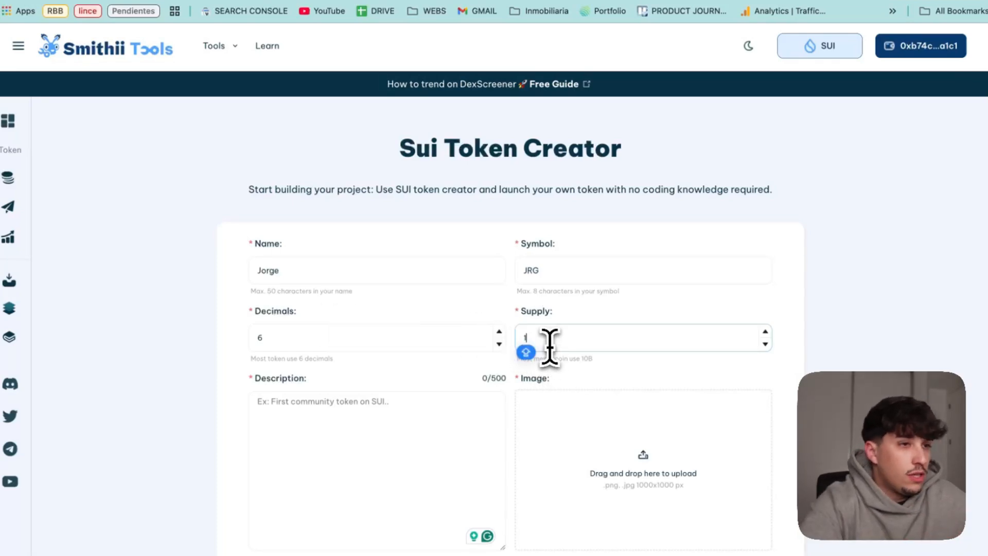
type("000000000")
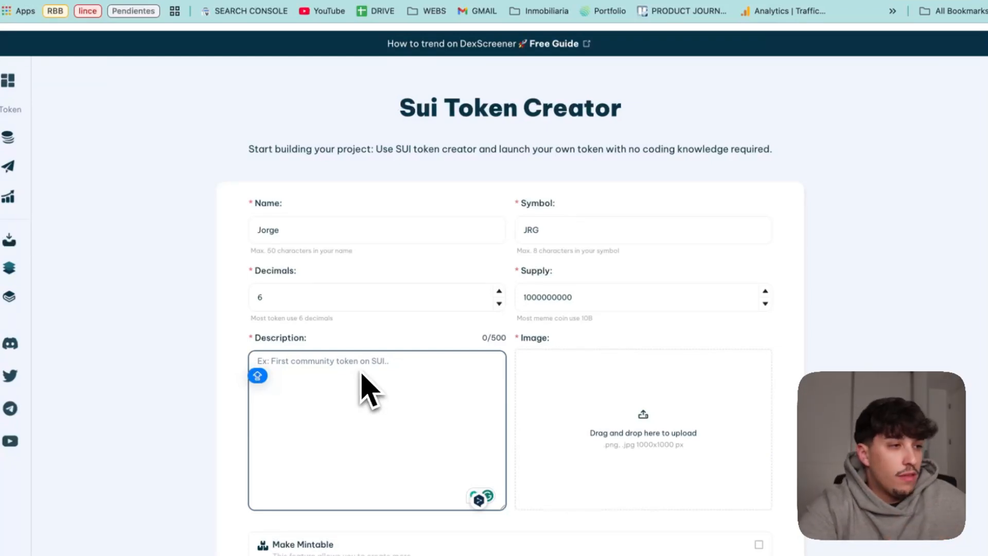
type("Jorge is a fu")
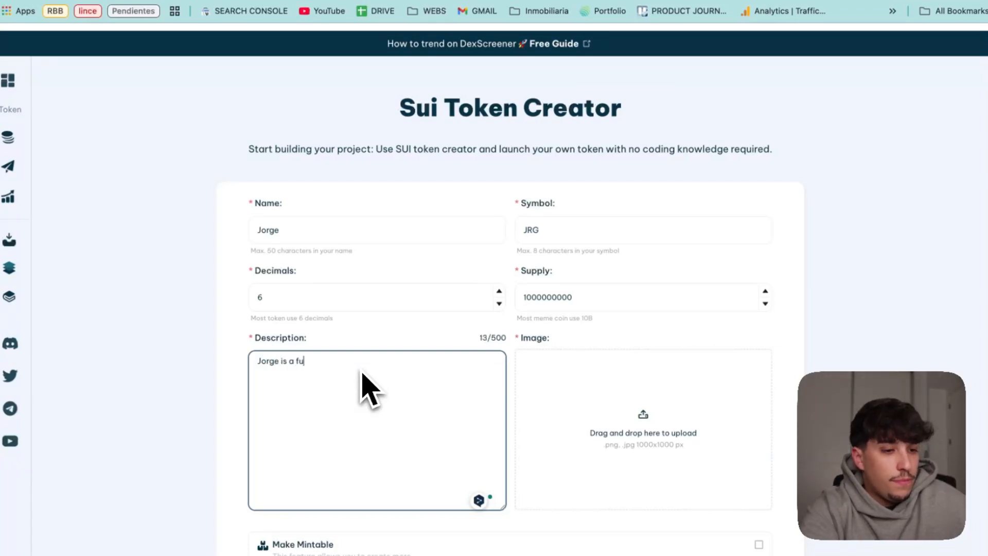
Step: Upload a token image, replace it with another file, and submit the token for creation
left_click(644, 429)
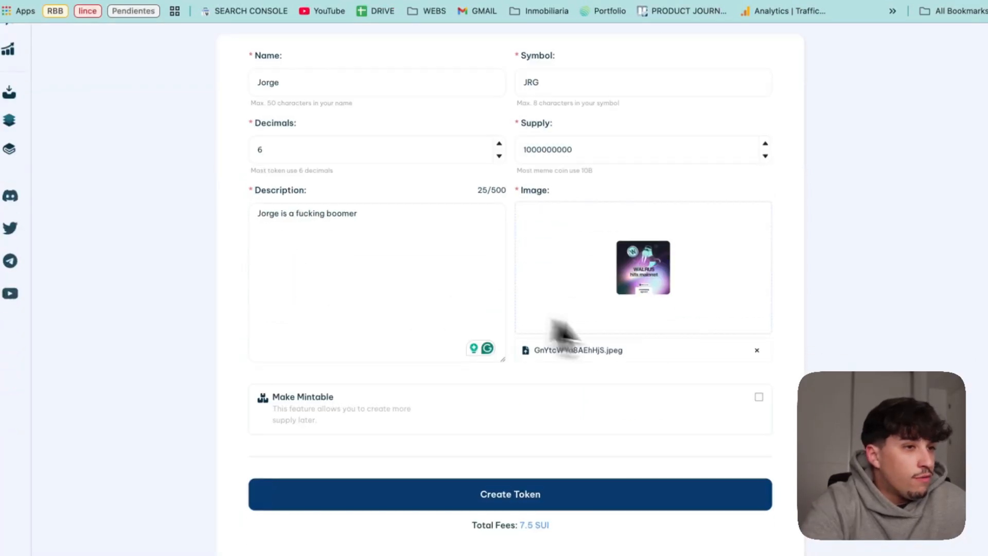
scroll("down", 3)
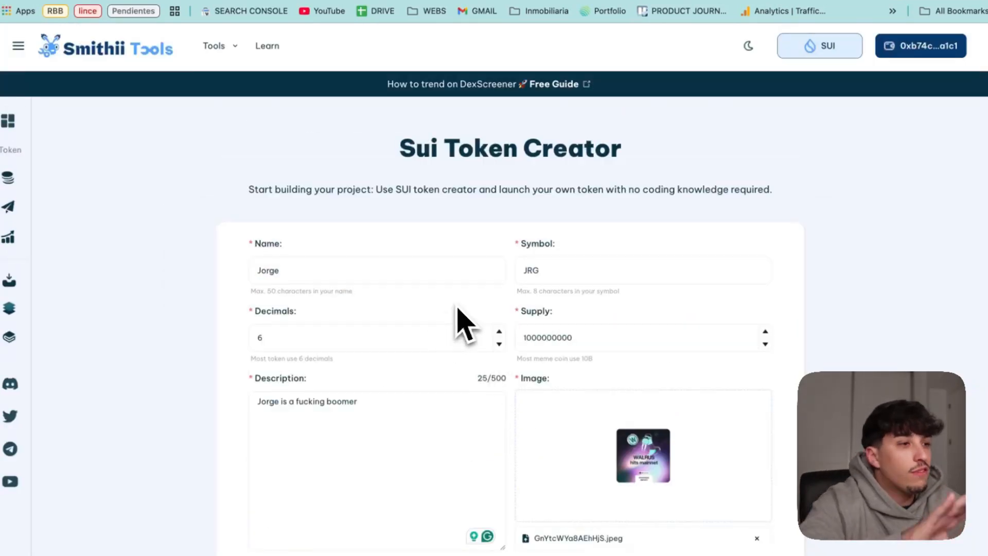
left_click(920, 46)
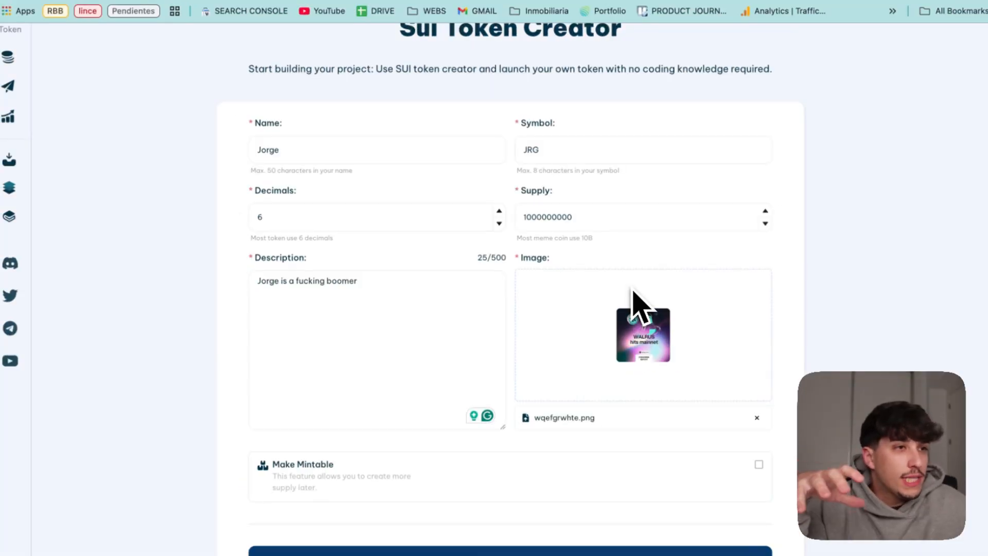
scroll("down", 3)
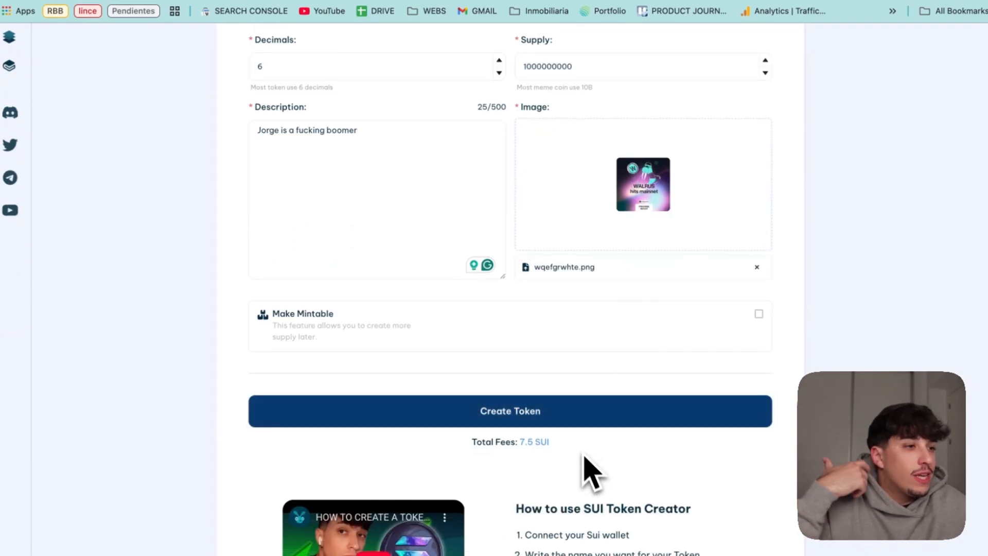
left_click(510, 411)
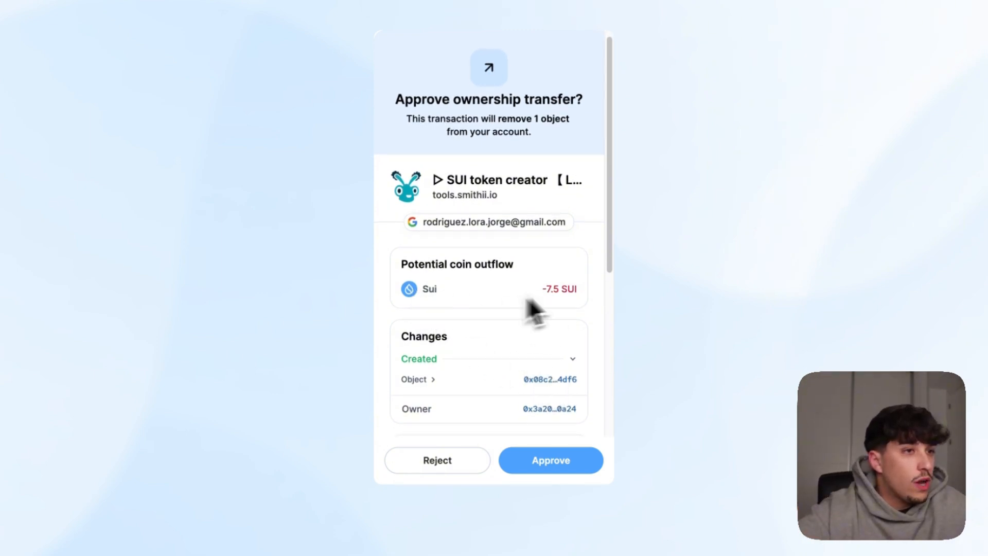
Step: Approve the 7.5 SUI creation payment and the ownership transfer request in Sui Wallet
scroll("down", 3)
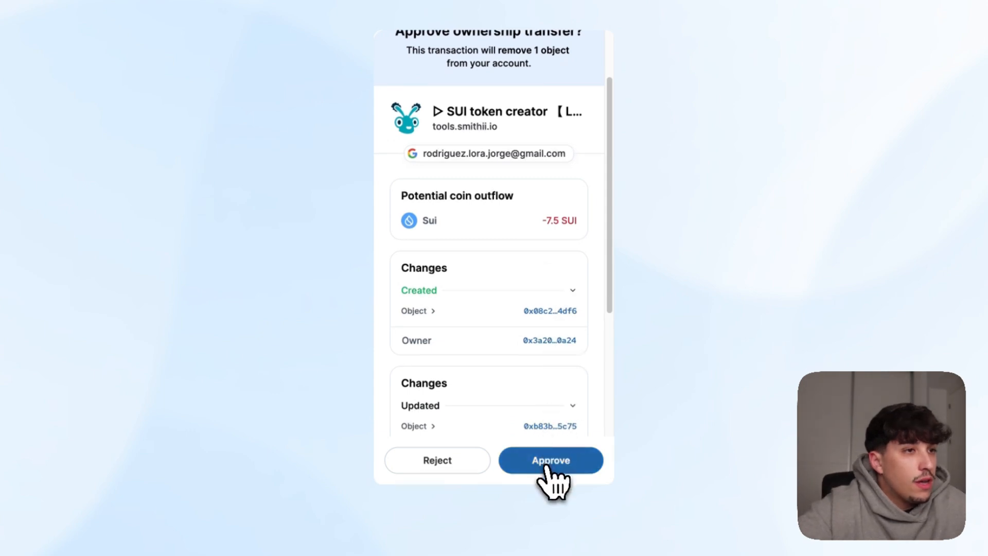
left_click(551, 460)
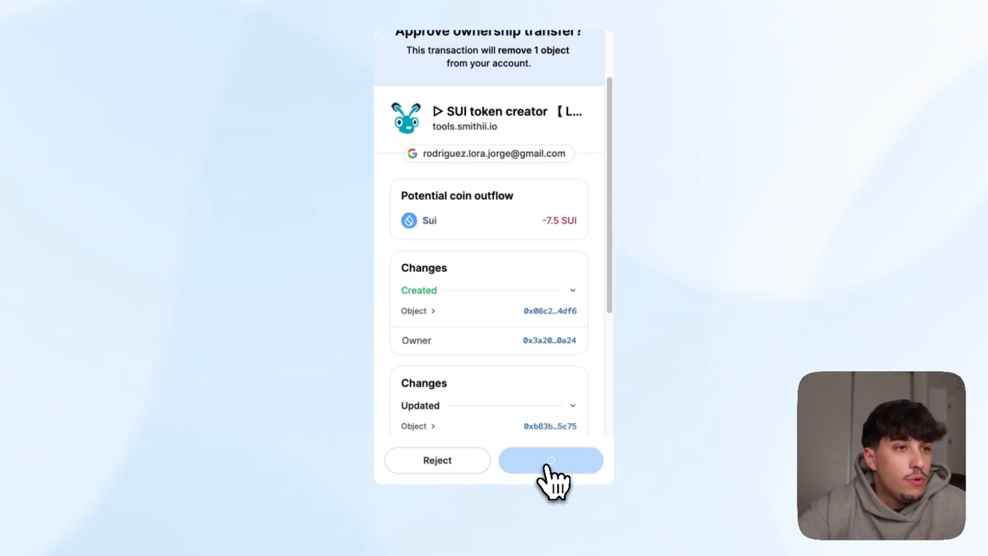
left_click(551, 461)
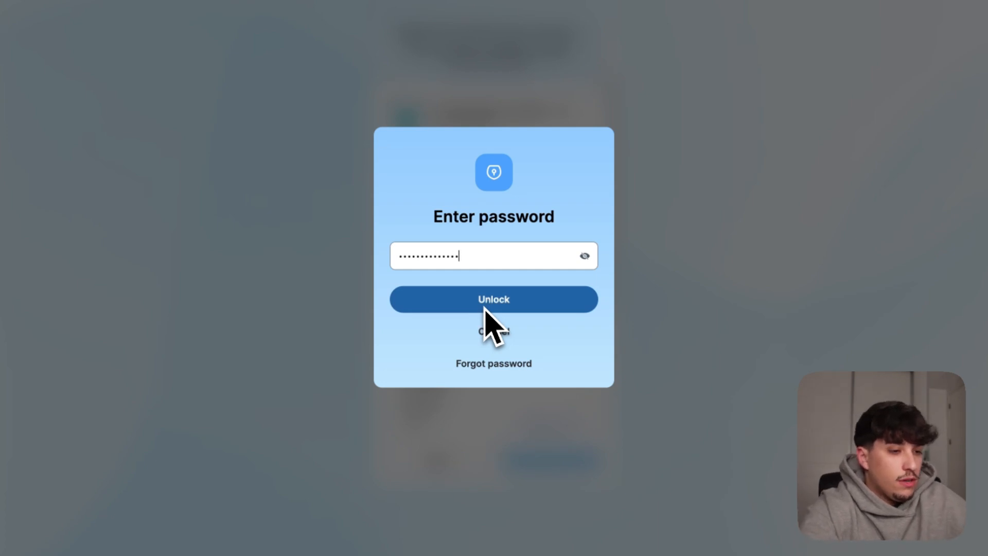
Step: Enter the wallet password and unlock the wallet to continue the transaction
left_click(494, 299)
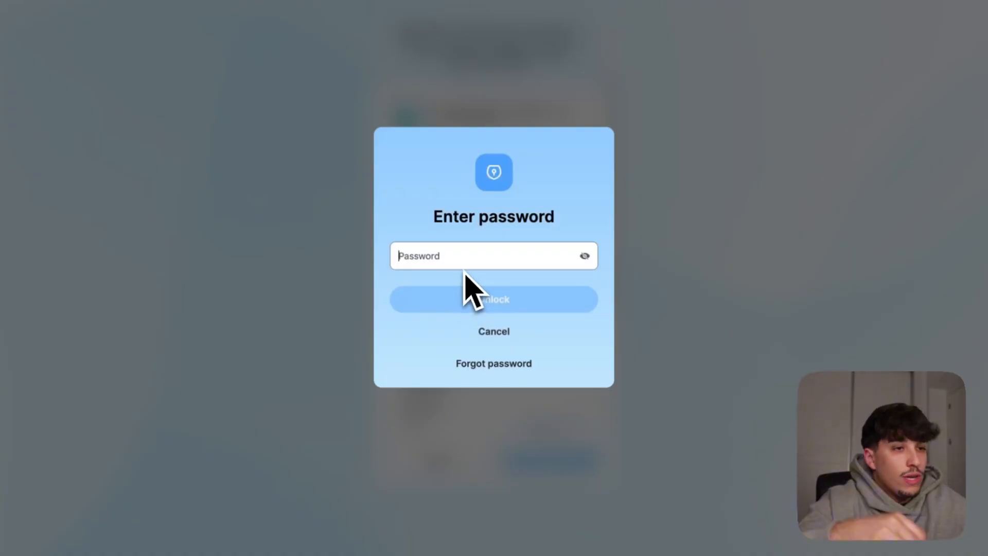
type("password")
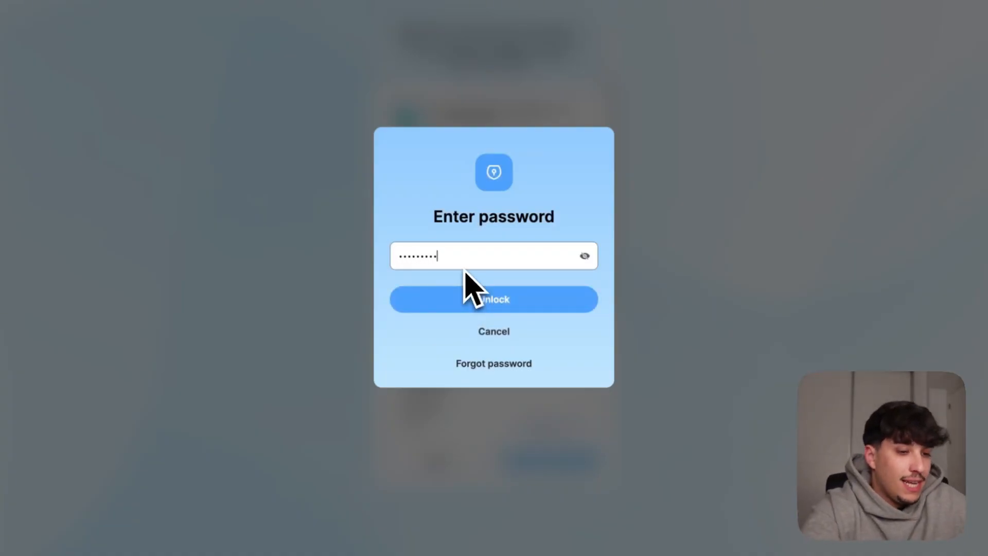
left_click(493, 299)
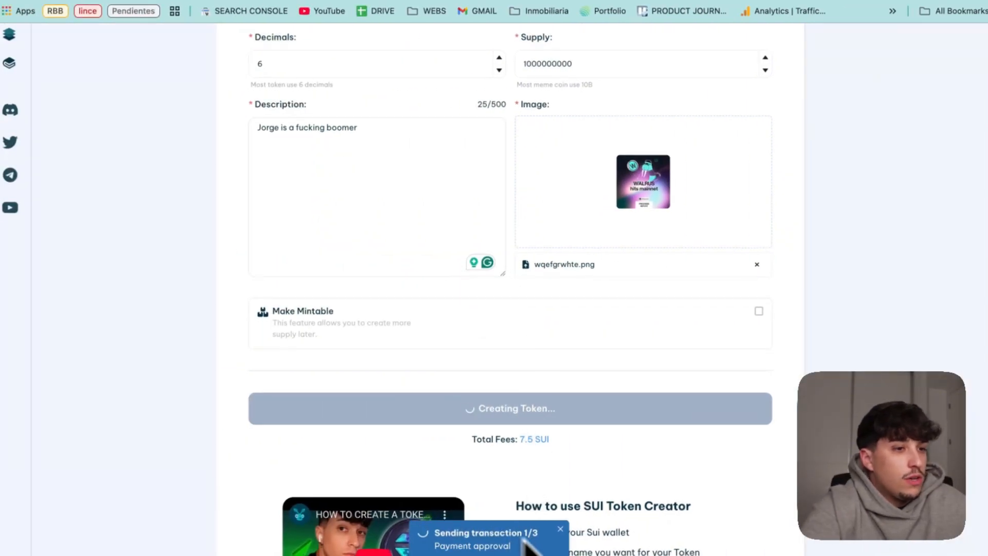
mouse_move(586, 525)
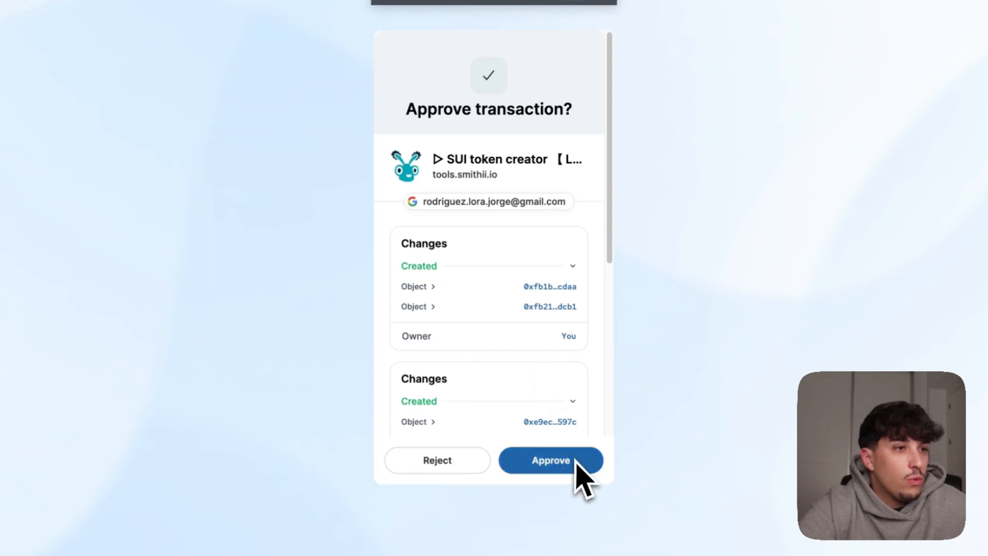
Step: Approve the second token creation transaction and wait for the 1,000,000,000 JRG approval request
scroll("down", 3)
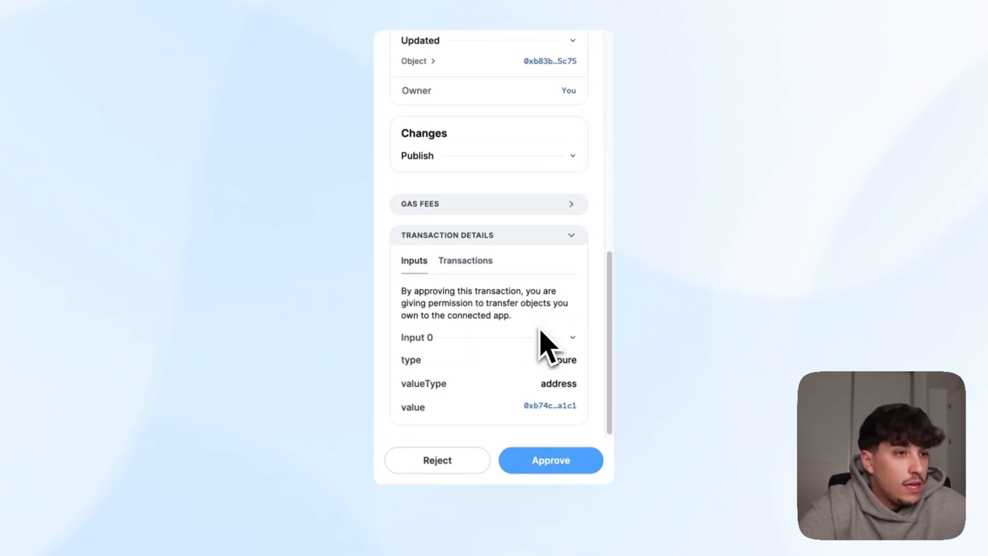
left_click(551, 460)
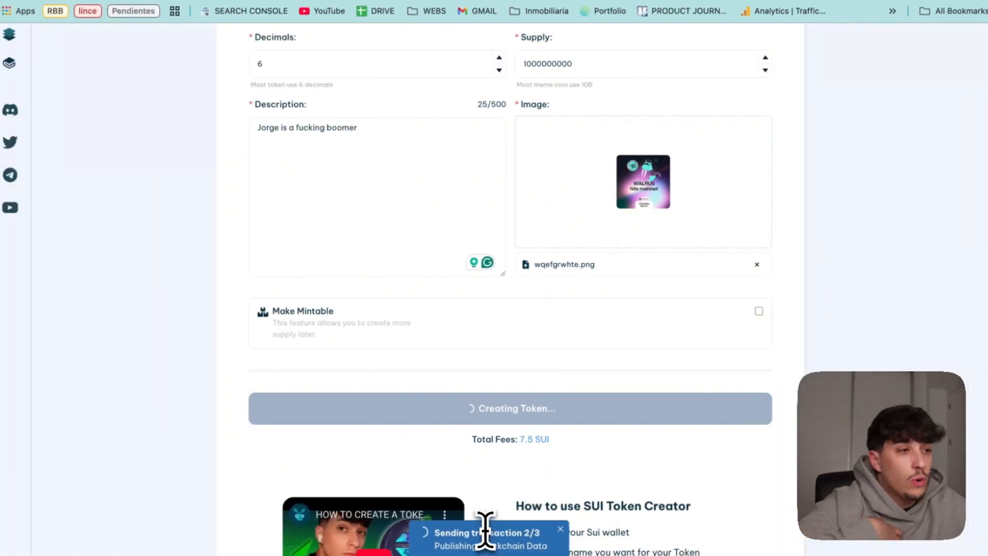
mouse_move(703, 318)
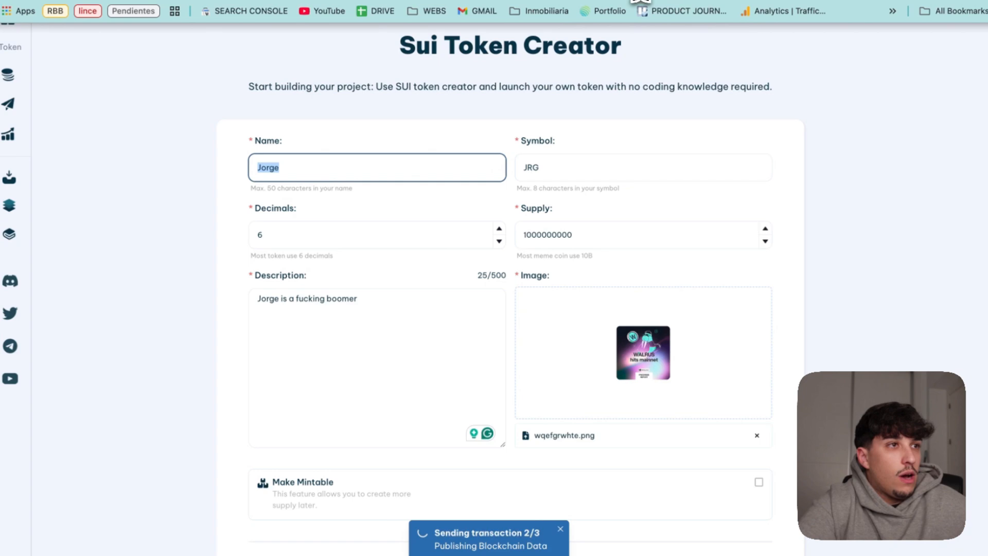
scroll("down", 3)
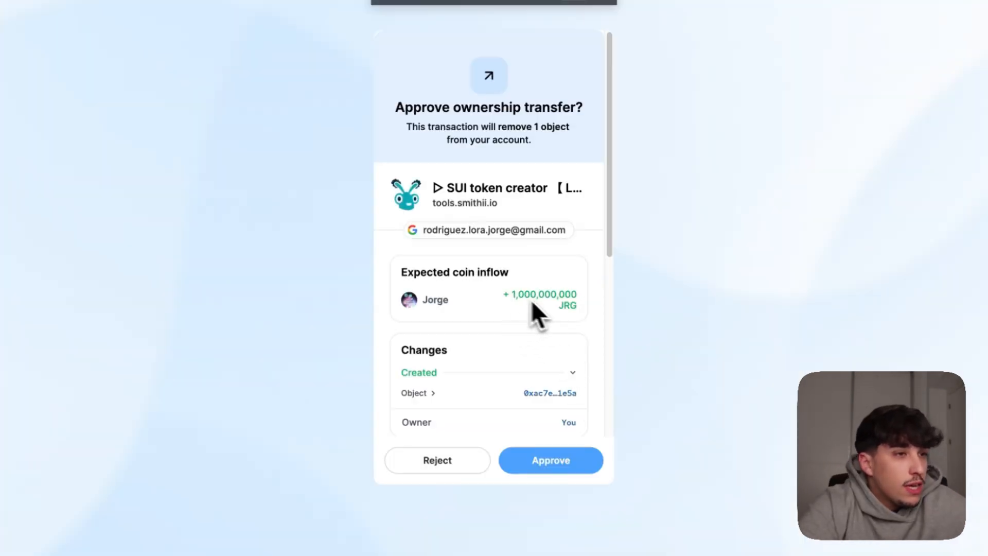
mouse_move(577, 333)
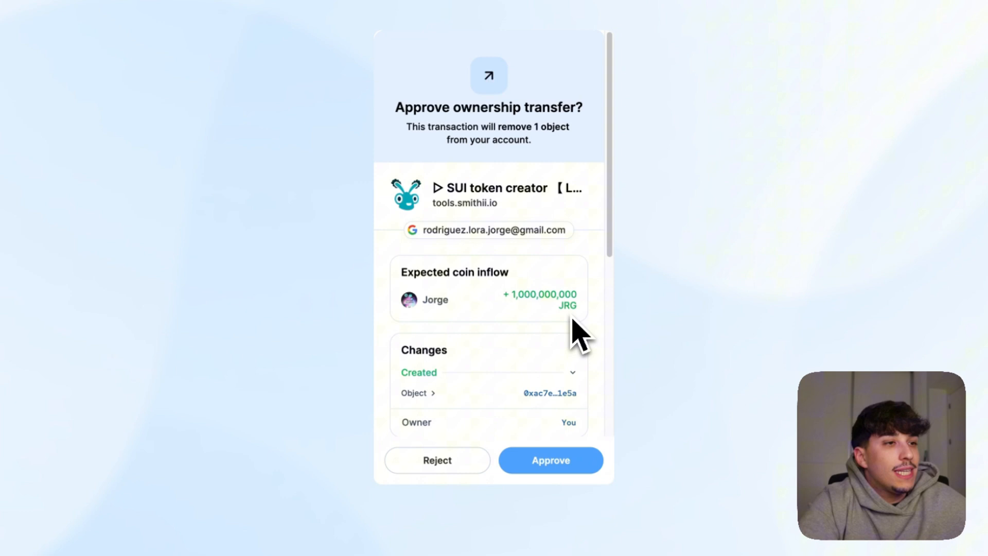
Step: Approve the final transaction so 1,000,000,000 JRG arrives in the account
scroll("down", 3)
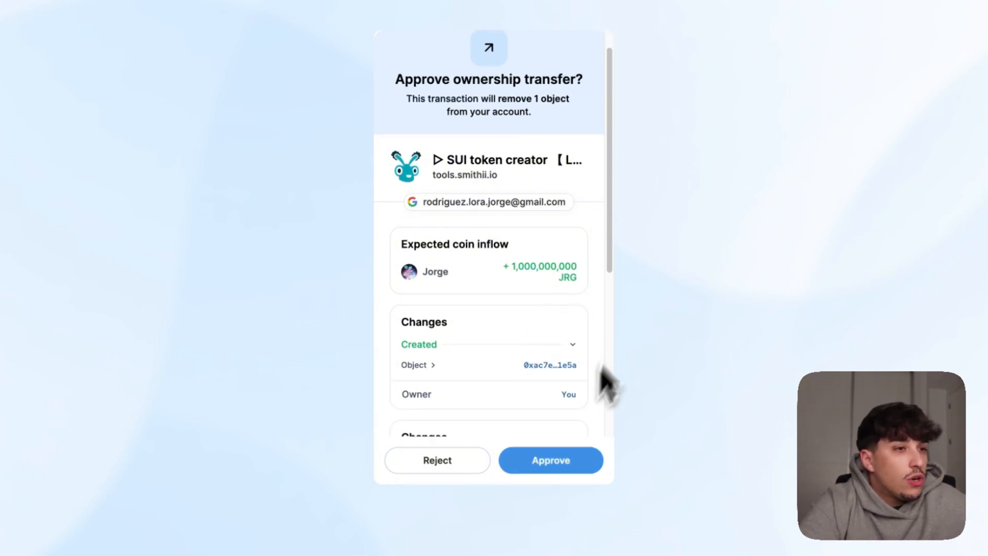
left_click(551, 460)
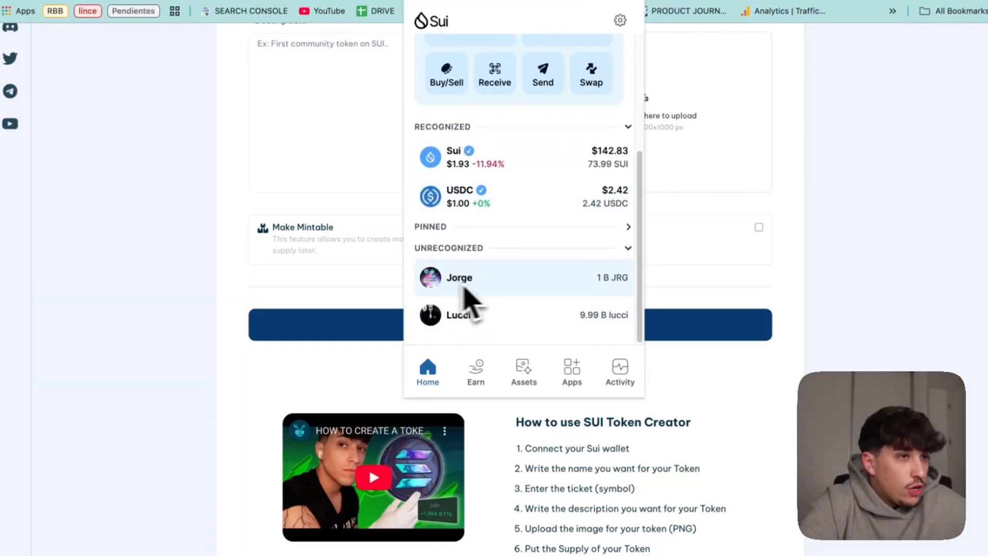
mouse_move(624, 294)
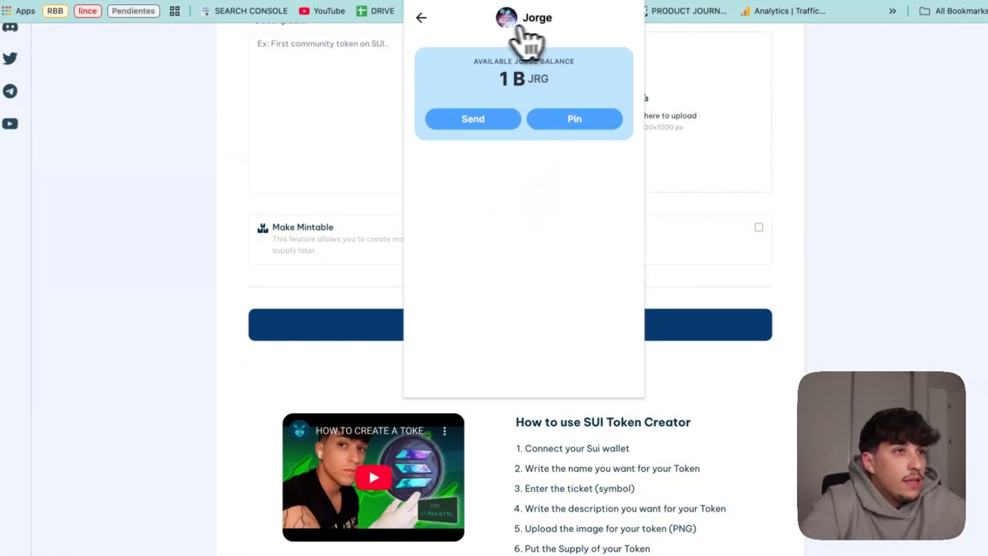
Step: Return from the Jorge token page showing 1 B JRG to the token list and close the wallet panel
left_click(421, 18)
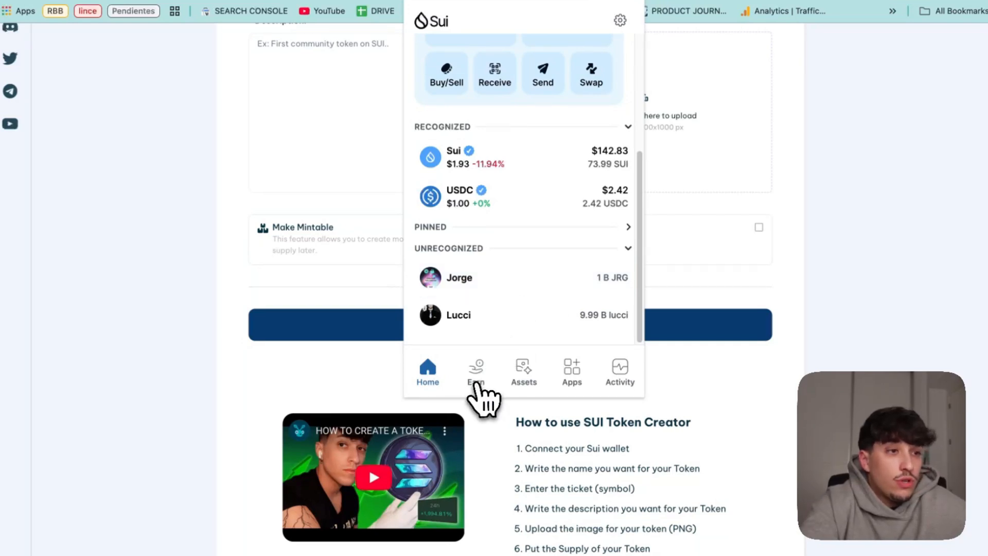
mouse_move(808, 251)
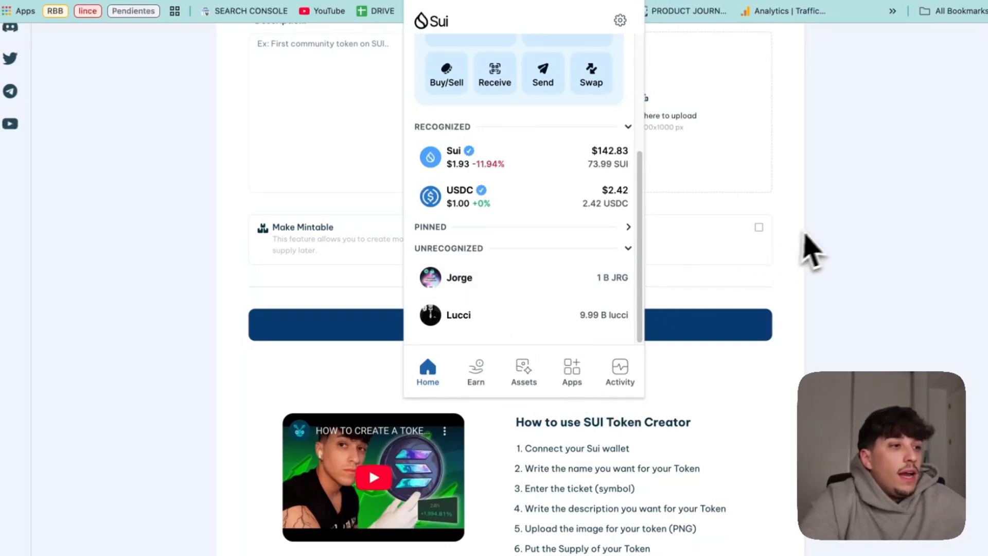
left_click(812, 245)
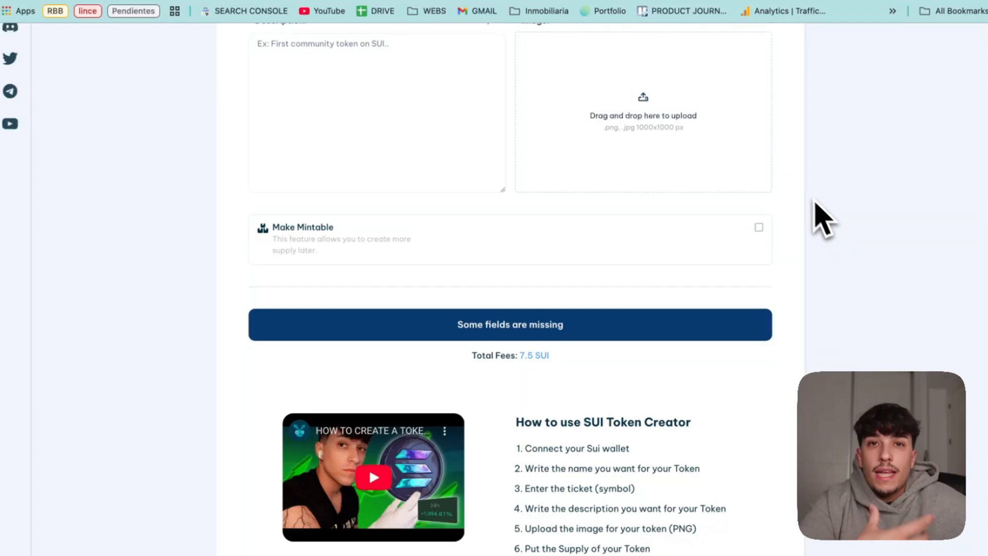
Step: Open the Create Liquidity Pool SUI tool from the Smithii sidebar
scroll("up", 3)
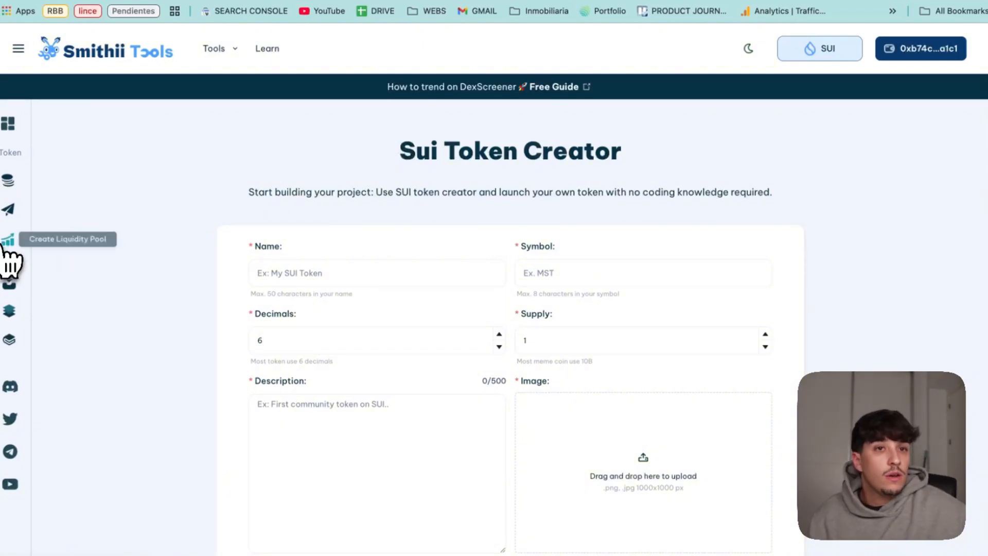
left_click(9, 241)
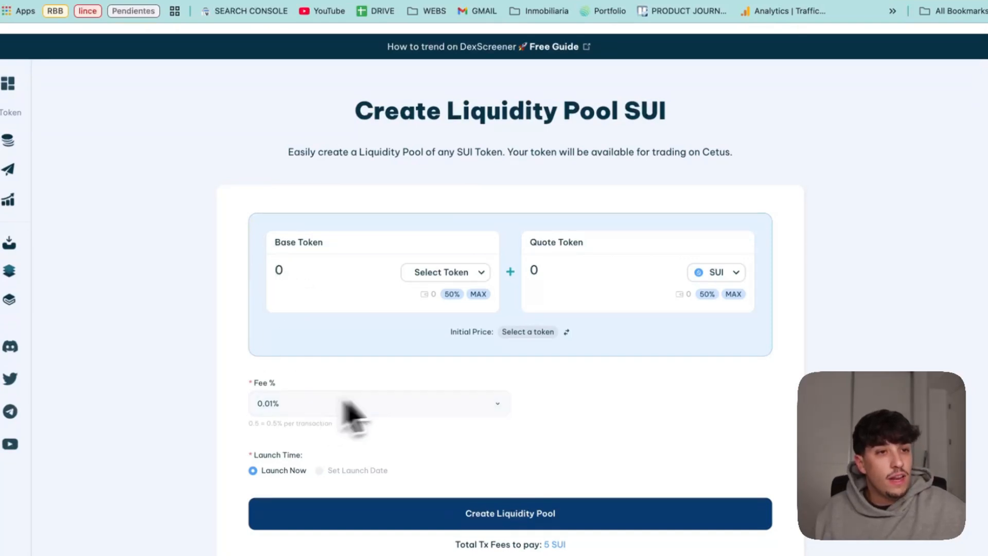
mouse_move(539, 299)
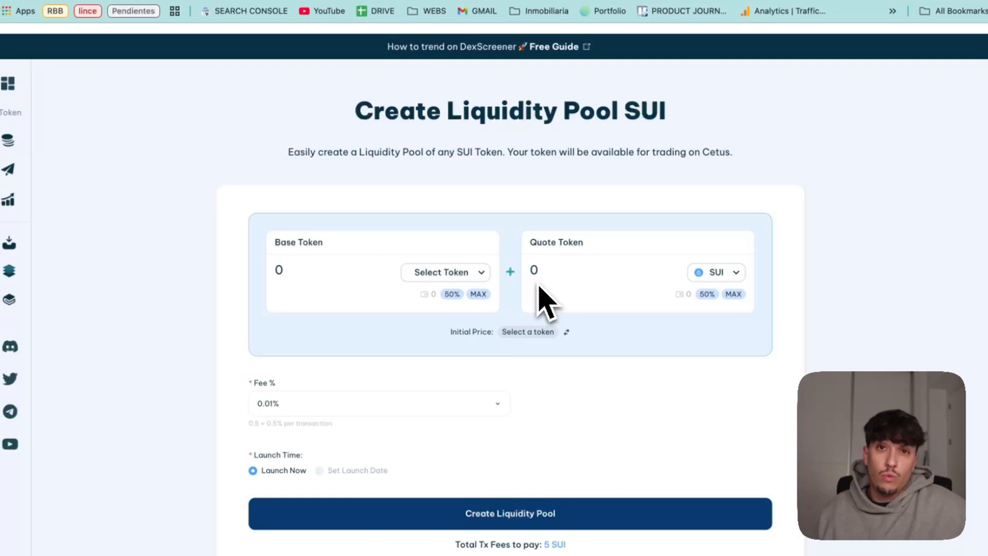
mouse_move(552, 268)
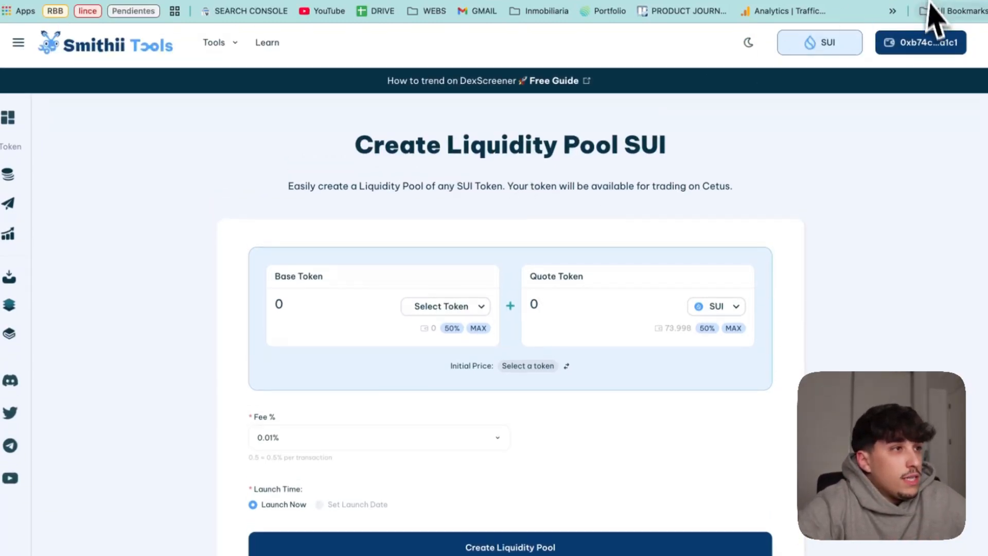
mouse_move(395, 326)
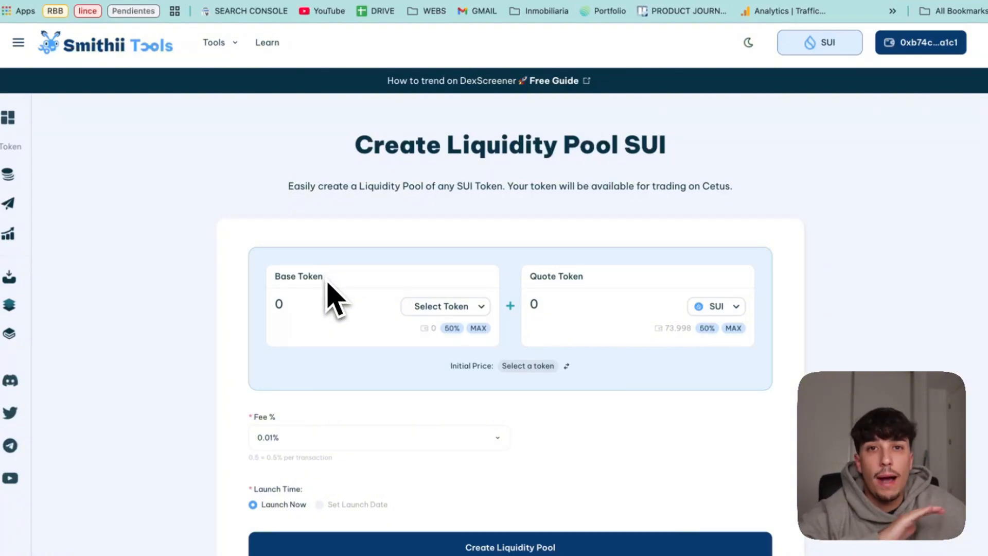
Step: Choose JRG from the token list as the pool's base token, paired with SUI
left_click(445, 307)
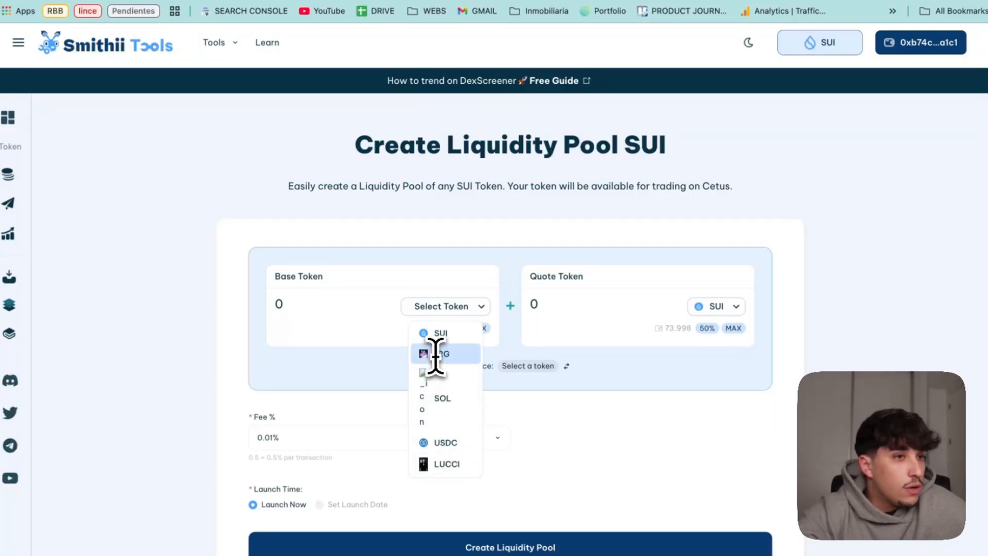
left_click(441, 354)
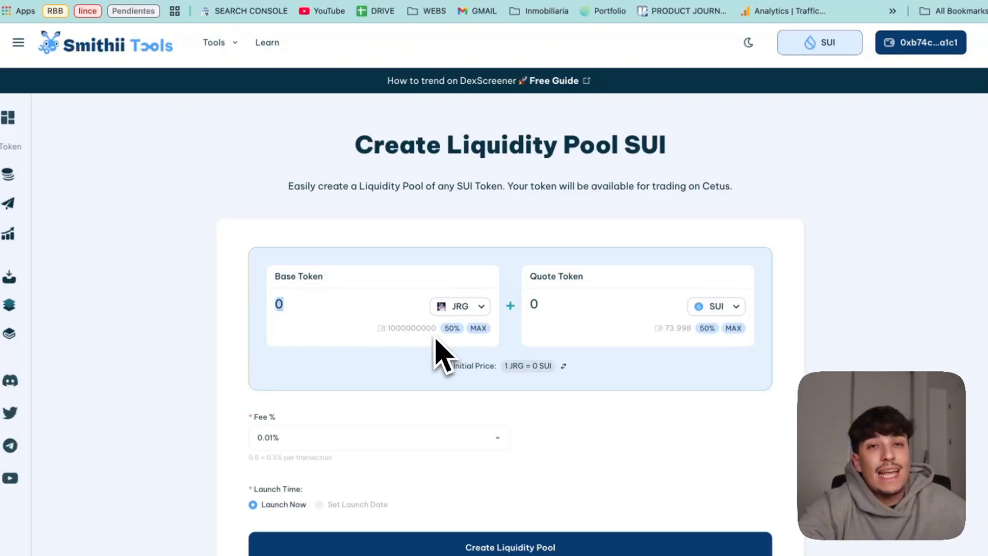
mouse_move(429, 376)
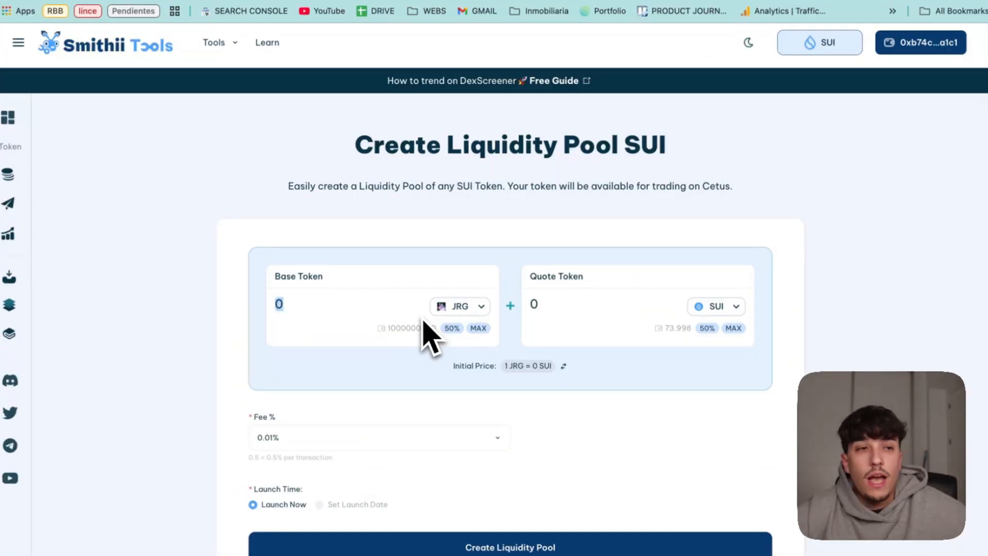
Step: Set the base amount to 950000000 JRG and the quote amount to 10 SUI
left_click(478, 328)
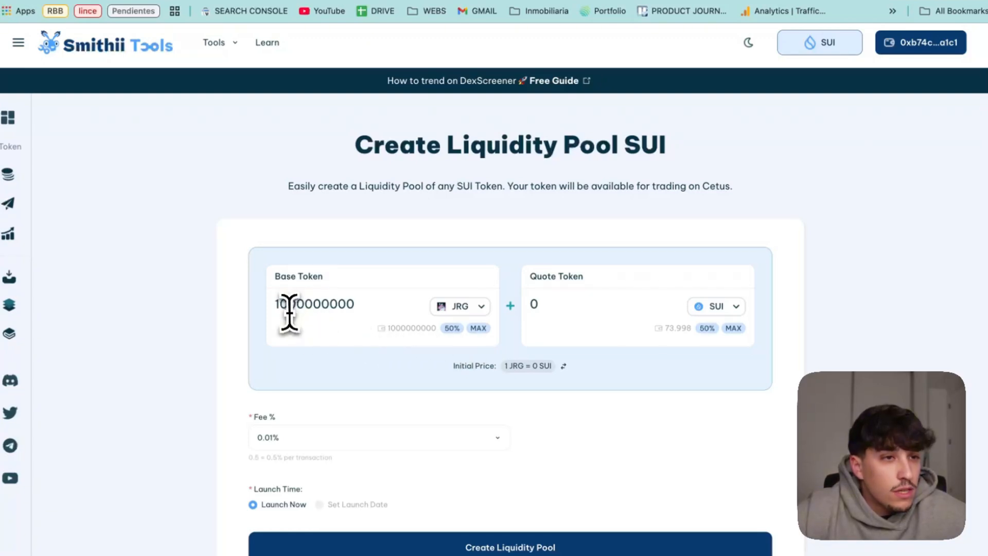
left_click(278, 304)
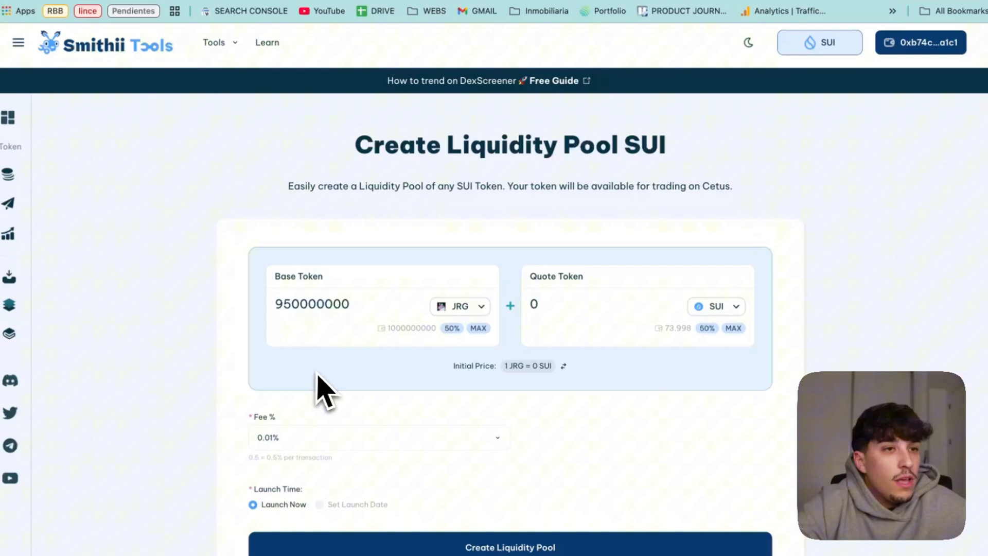
mouse_move(537, 284)
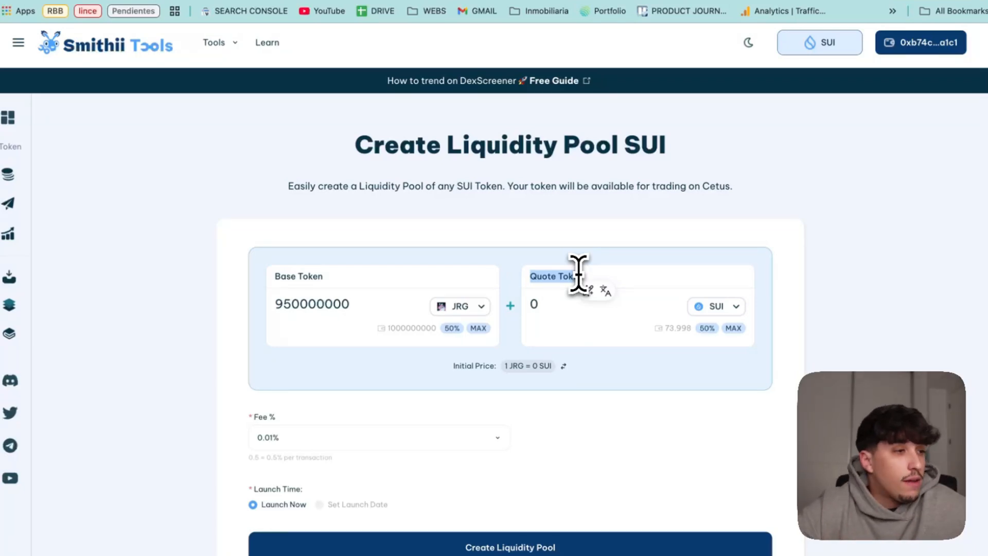
mouse_move(684, 330)
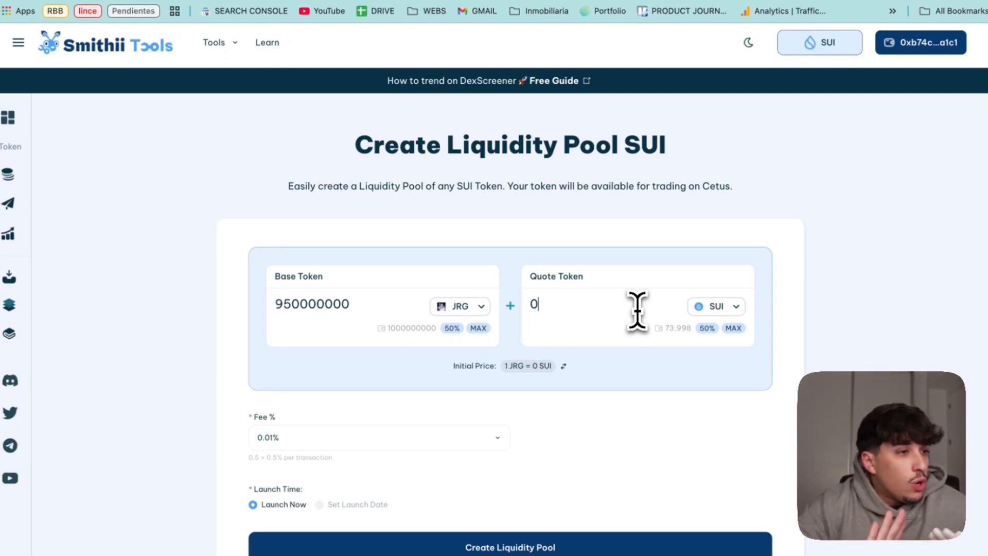
type("1")
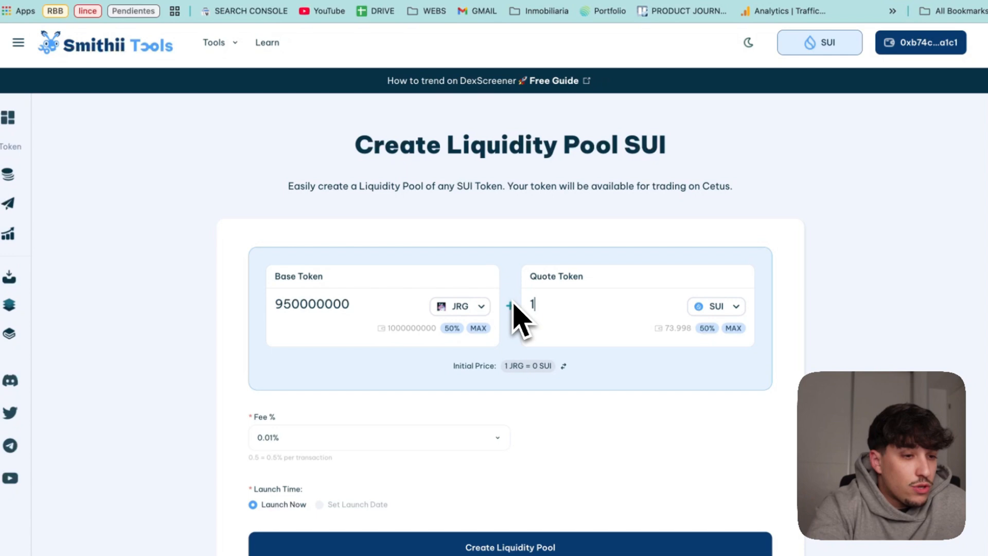
type("0")
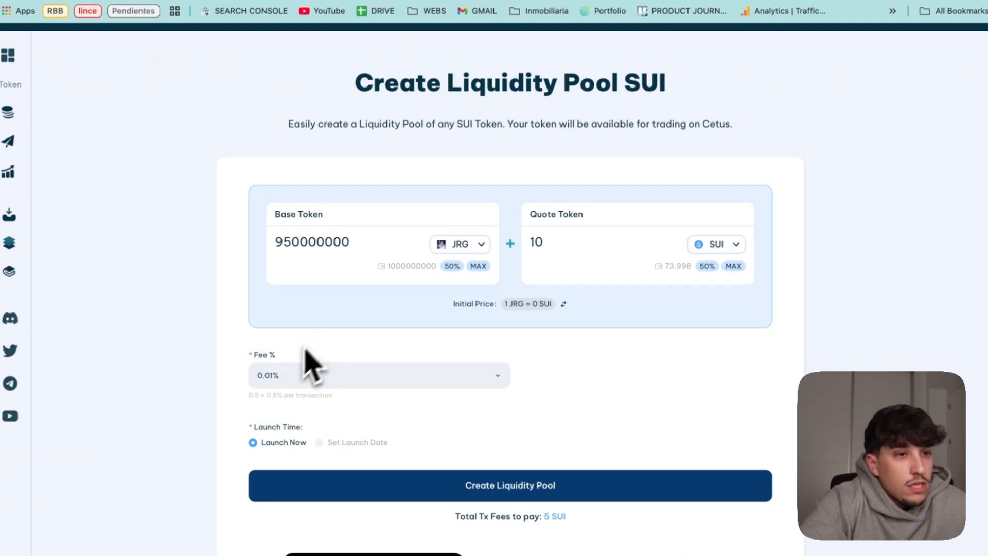
left_click(377, 375)
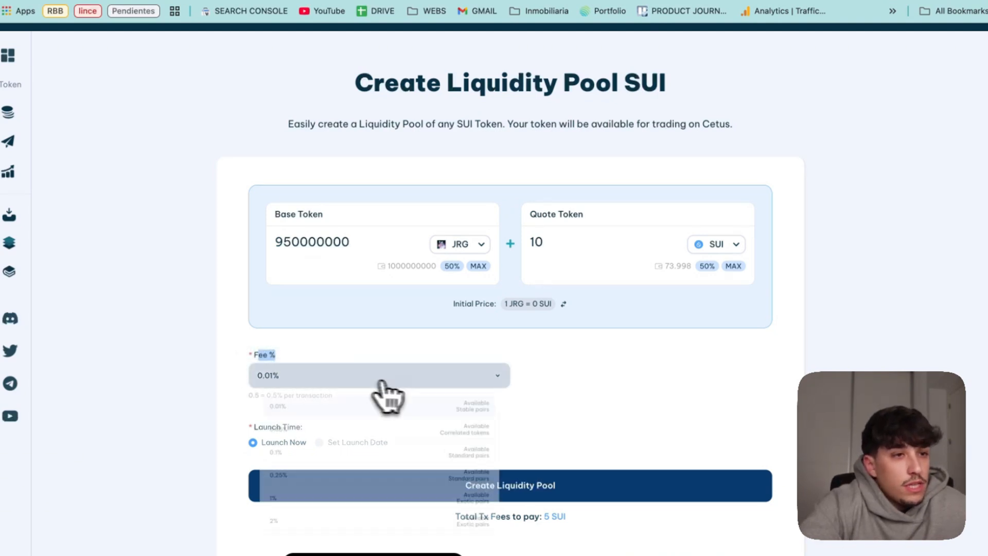
left_click(379, 376)
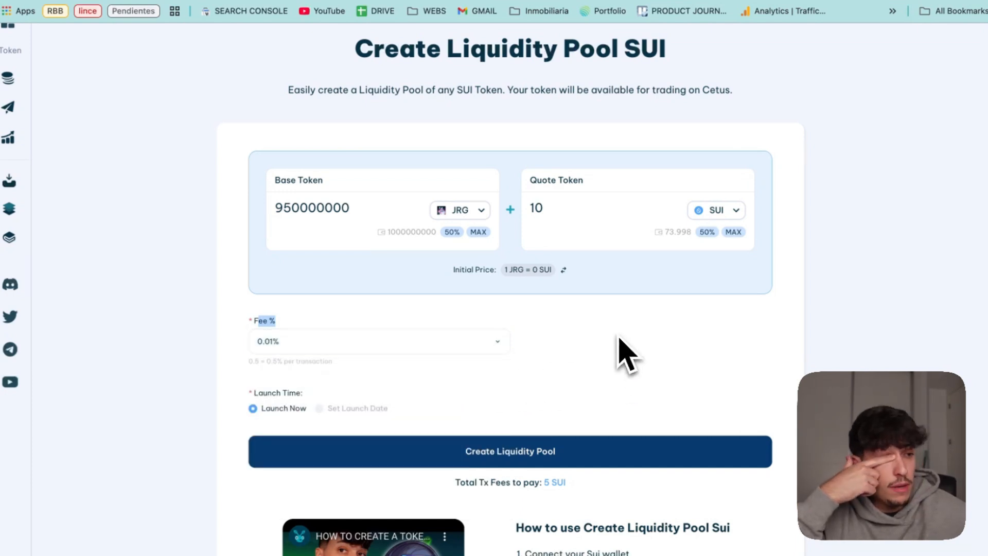
mouse_move(557, 345)
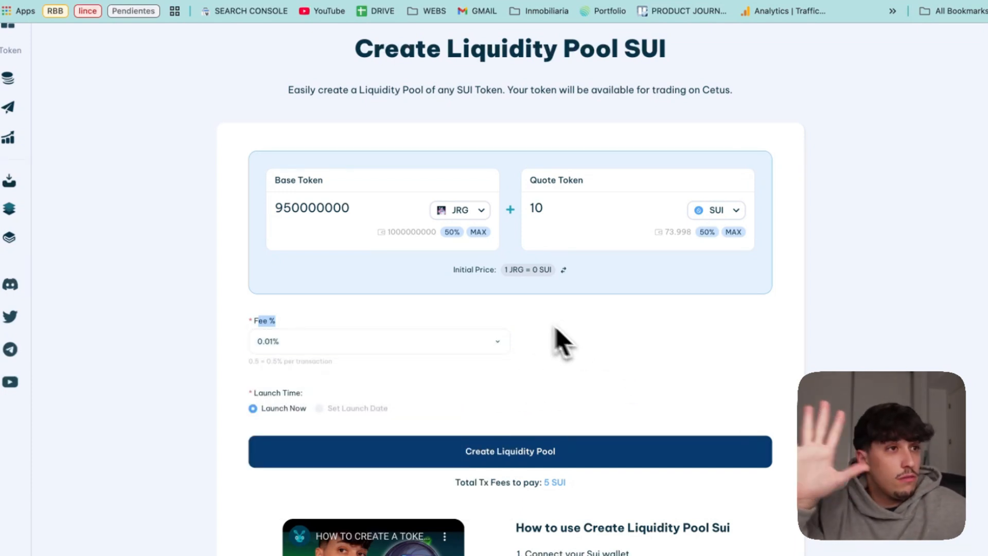
scroll("down", 3)
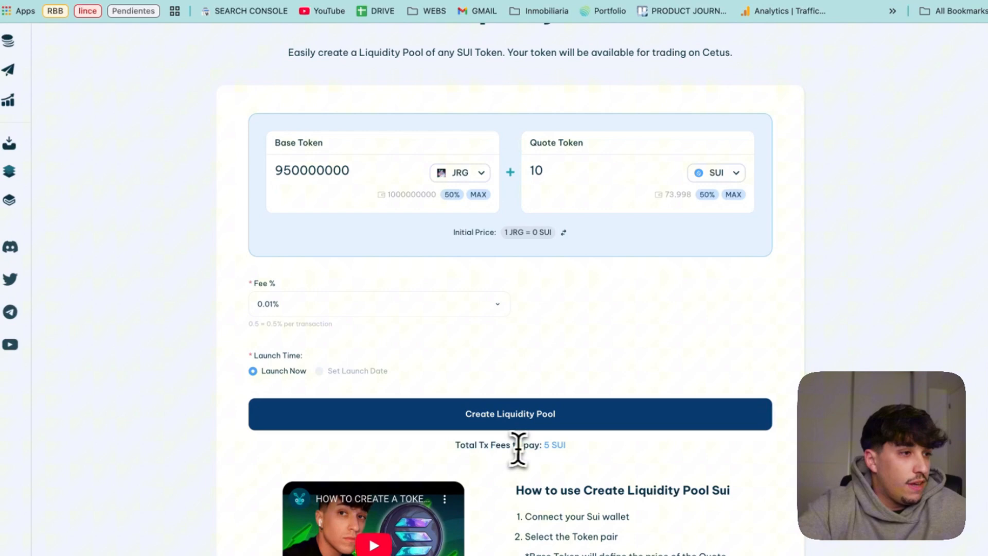
Step: Create the JRG/SUI pool, approving the 5 SUI fee and the deposit of 950,000,000 JRG and about 10.5 SUI
left_click(510, 414)
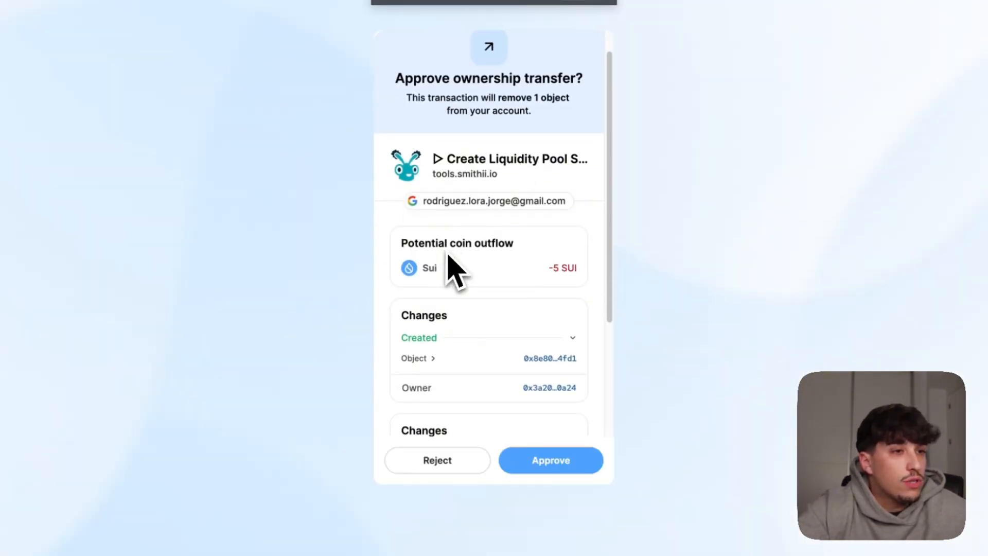
left_click(550, 460)
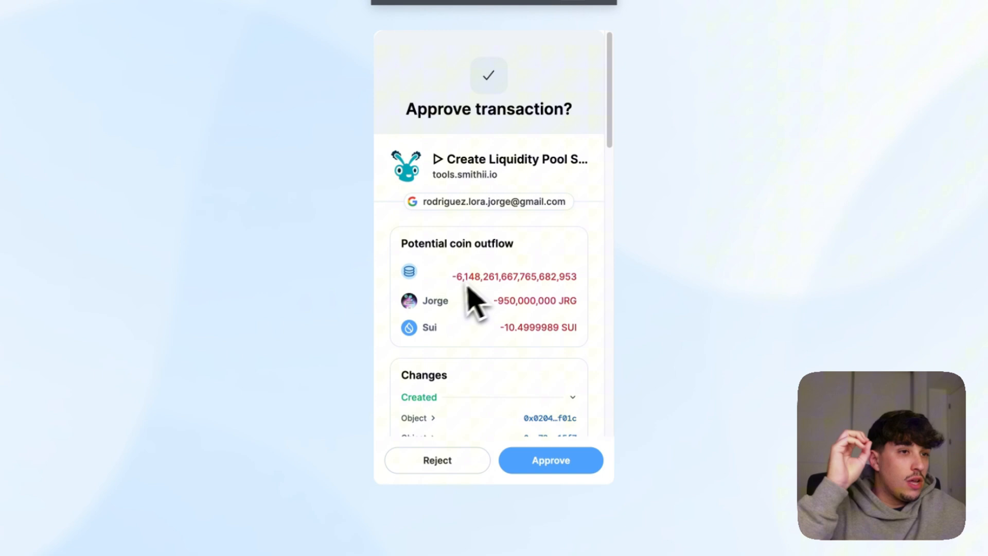
mouse_move(498, 329)
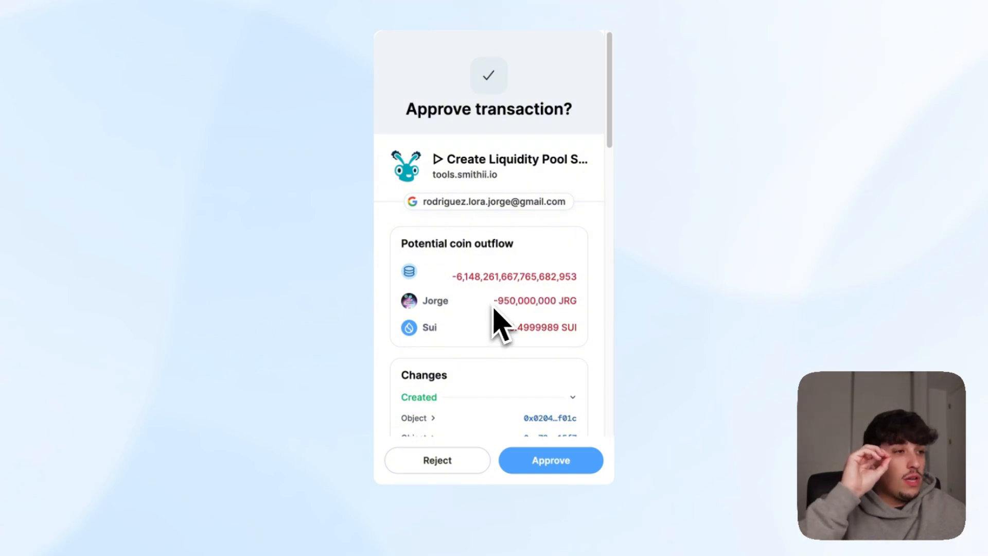
mouse_move(514, 349)
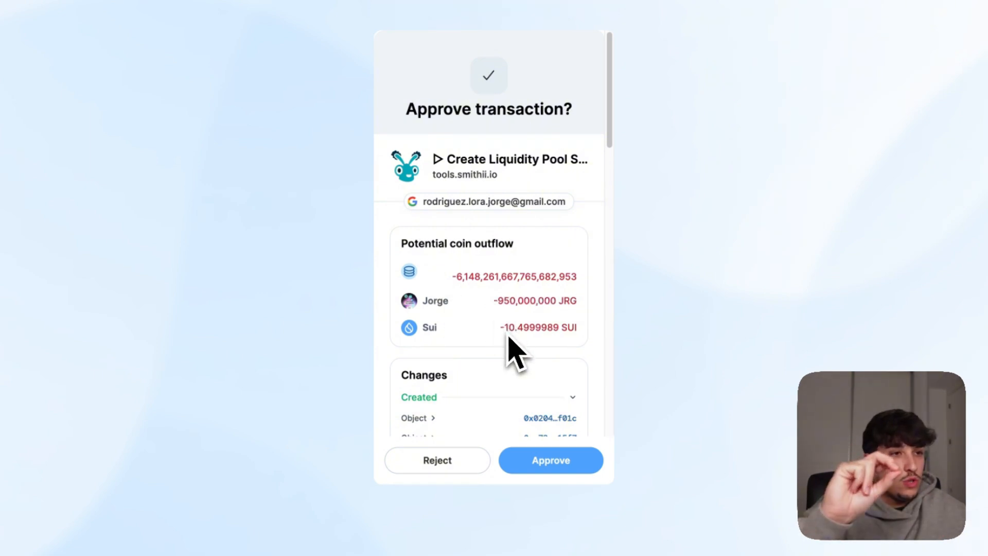
mouse_move(587, 304)
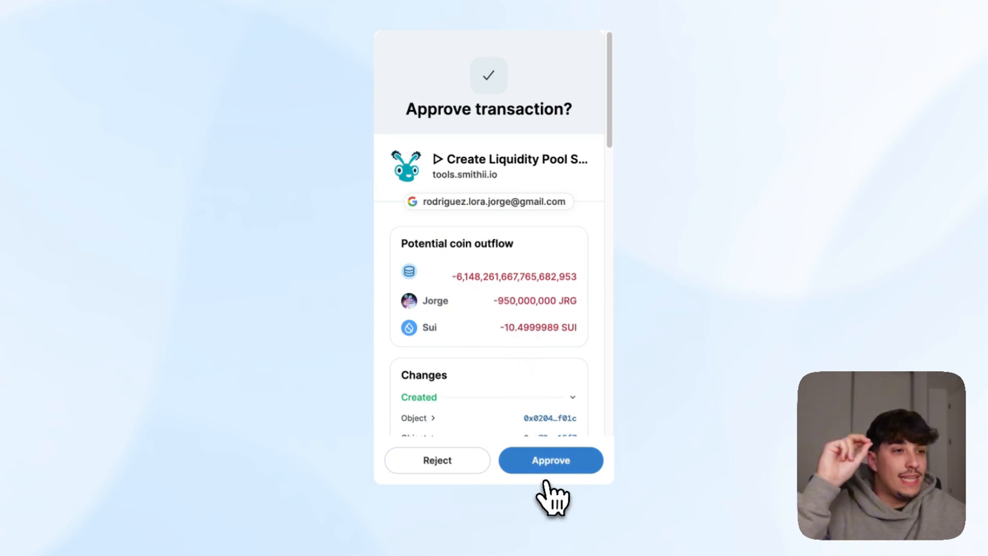
left_click(551, 460)
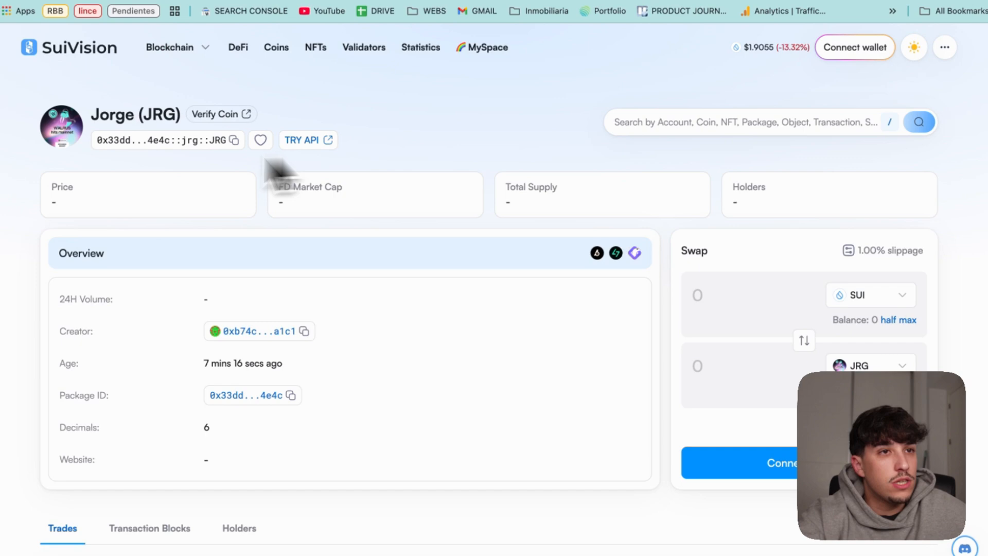
Step: Copy the Jorge (JRG) coin type address from its SuiVision page
left_click(233, 140)
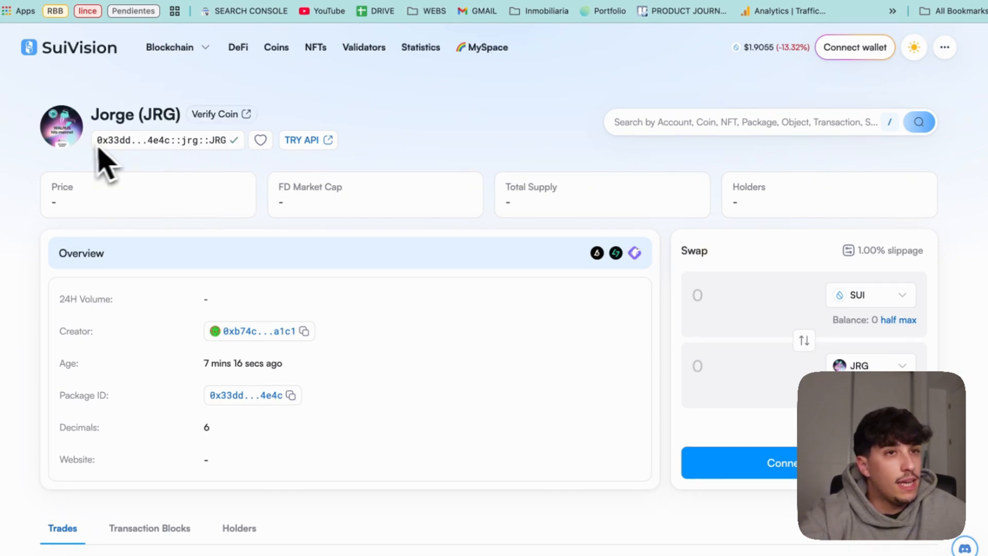
mouse_move(391, 277)
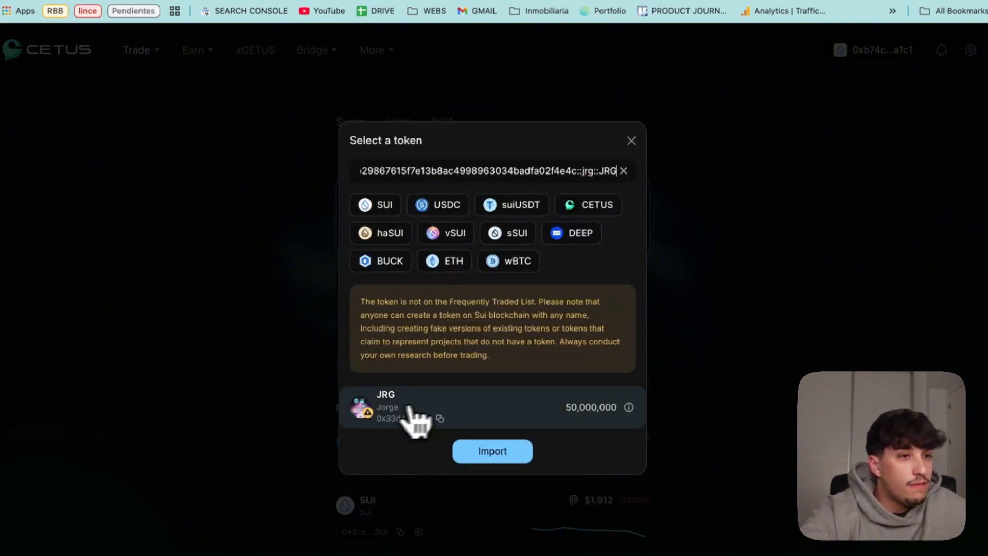
Step: Import the JRG token found by its coin type, acknowledging the unlisted-token risk
left_click(492, 450)
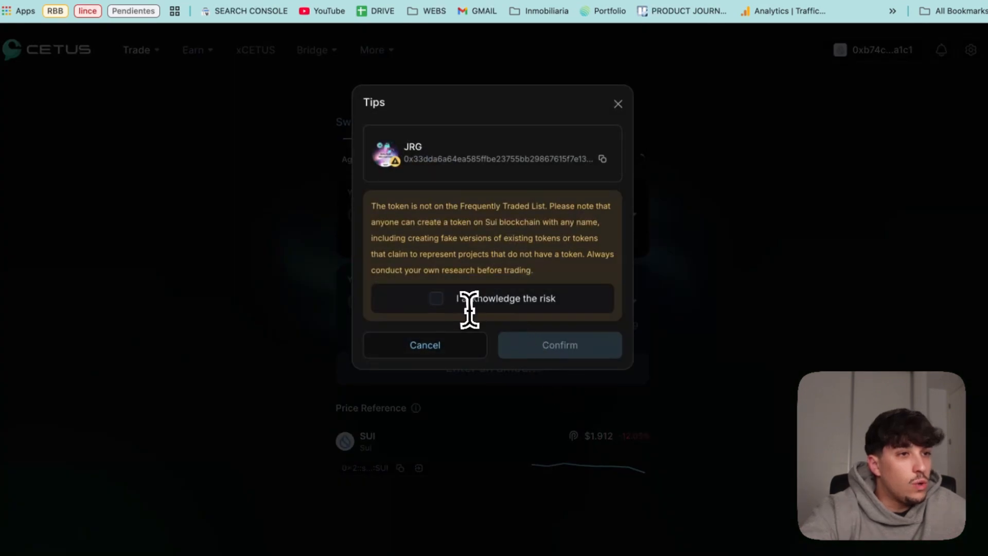
left_click(436, 298)
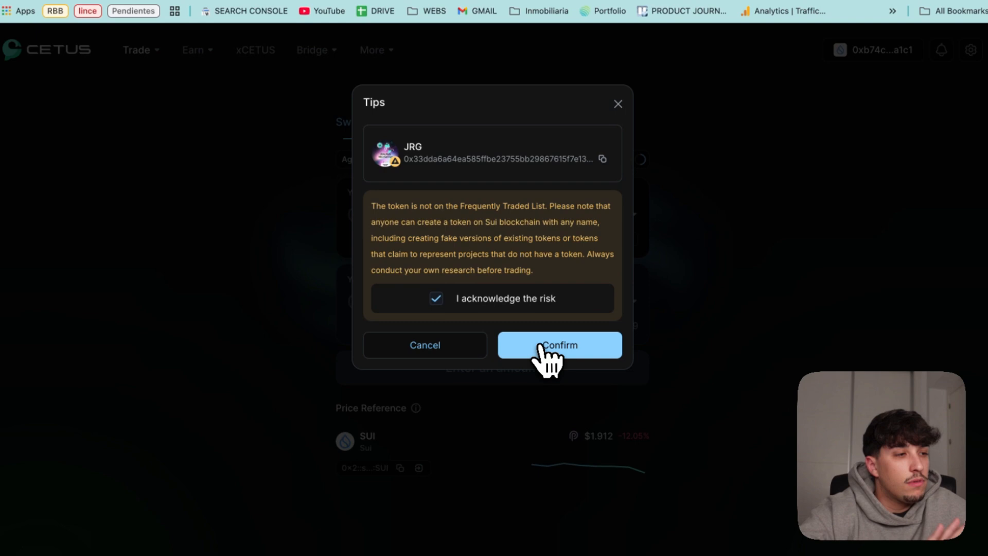
left_click(560, 345)
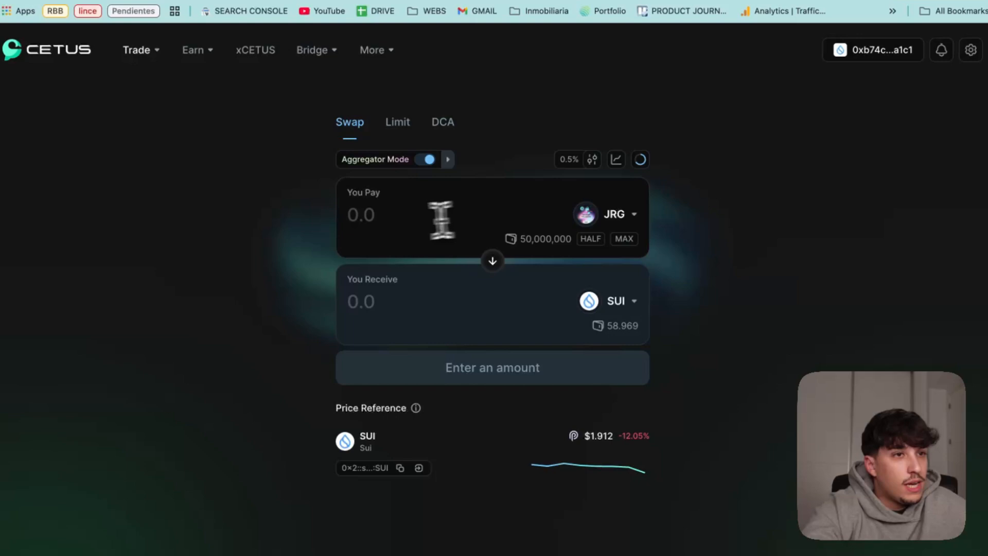
Step: Swap 100 JRG for 0.000001059 SUI and approve the transaction in the wallet
type("100")
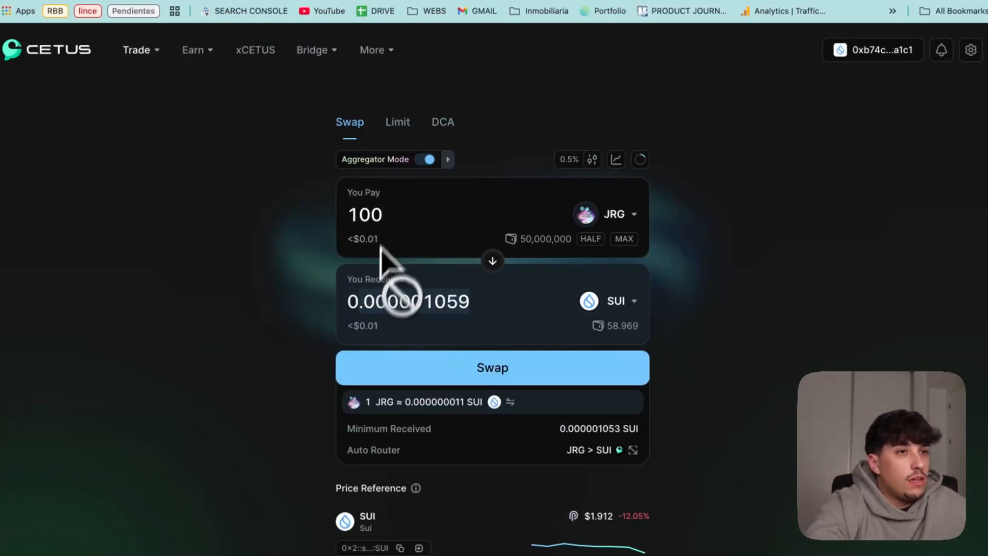
left_click(492, 367)
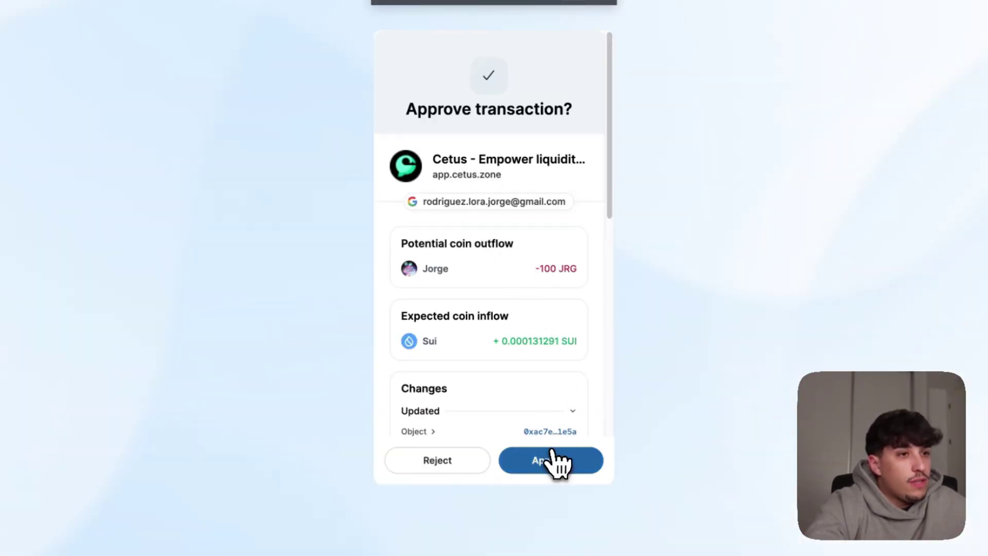
left_click(551, 461)
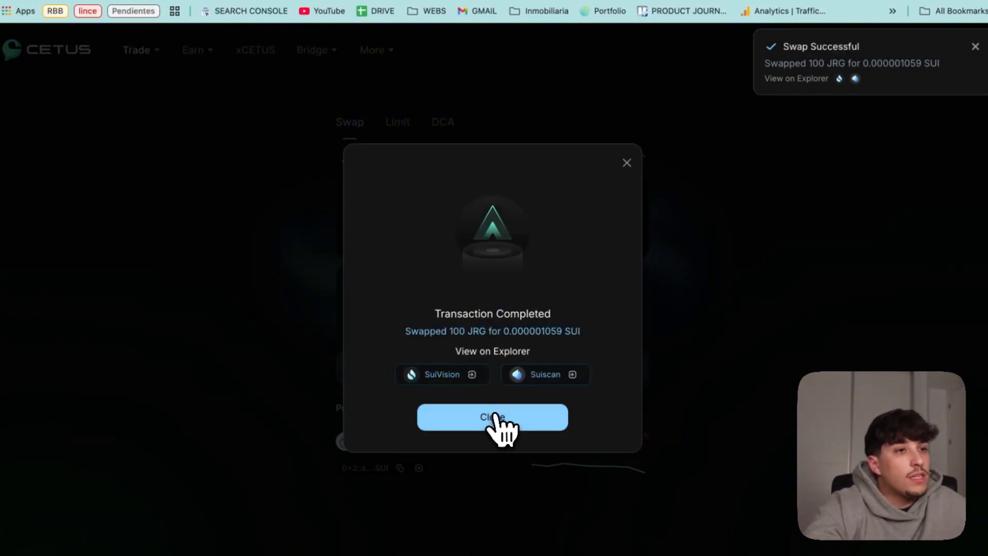
left_click(492, 417)
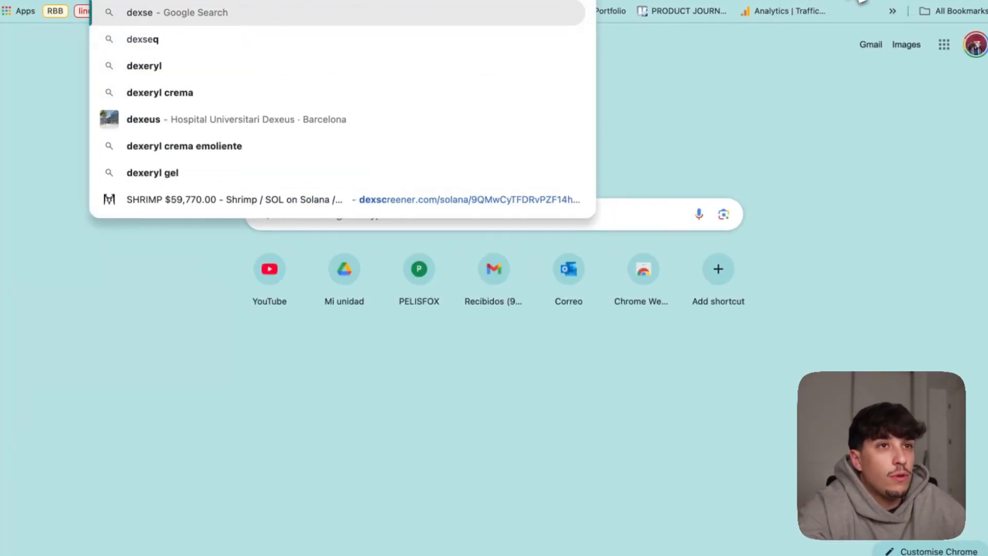
Step: Go to dexscreener.com and show the trading pairs on the Sui chain
left_click(469, 200)
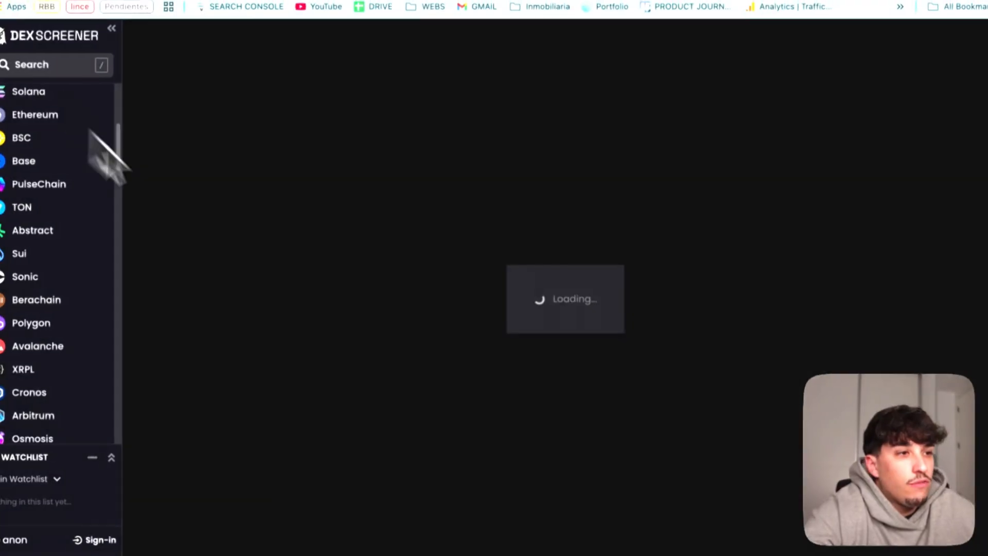
left_click(28, 253)
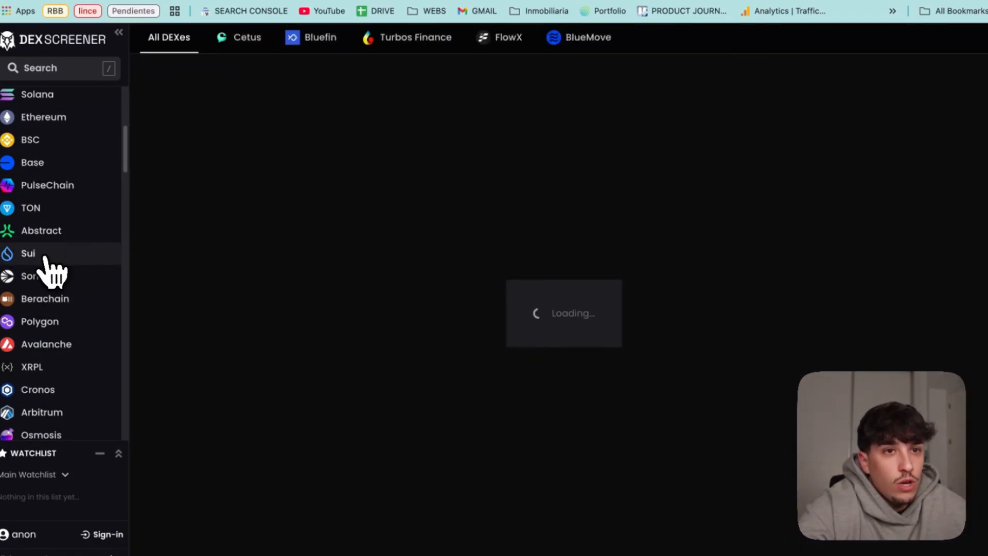